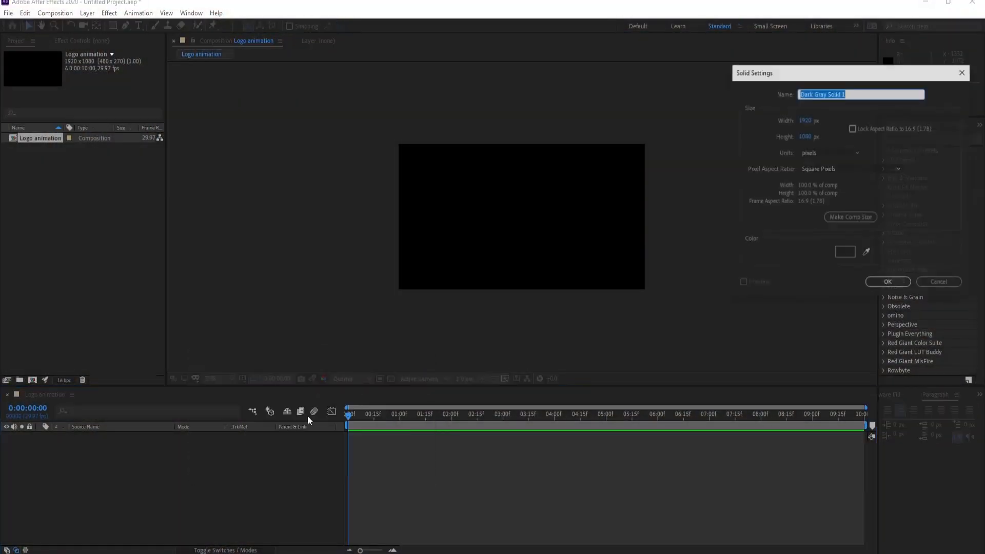
# Create a white background solid and add the HIVE 07 text in purple Kanit Bold Italic
pyautogui.click(844, 252)
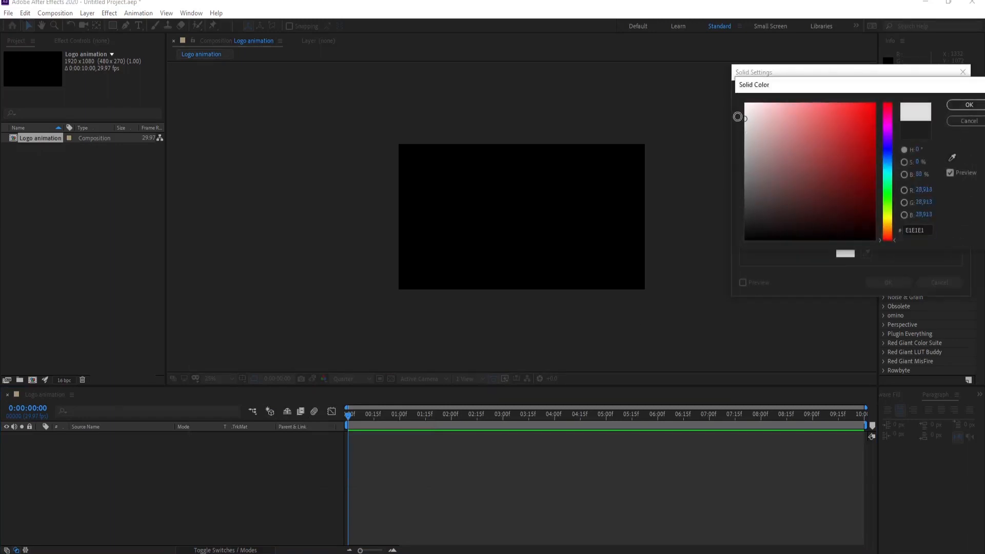
pyautogui.click(968, 104)
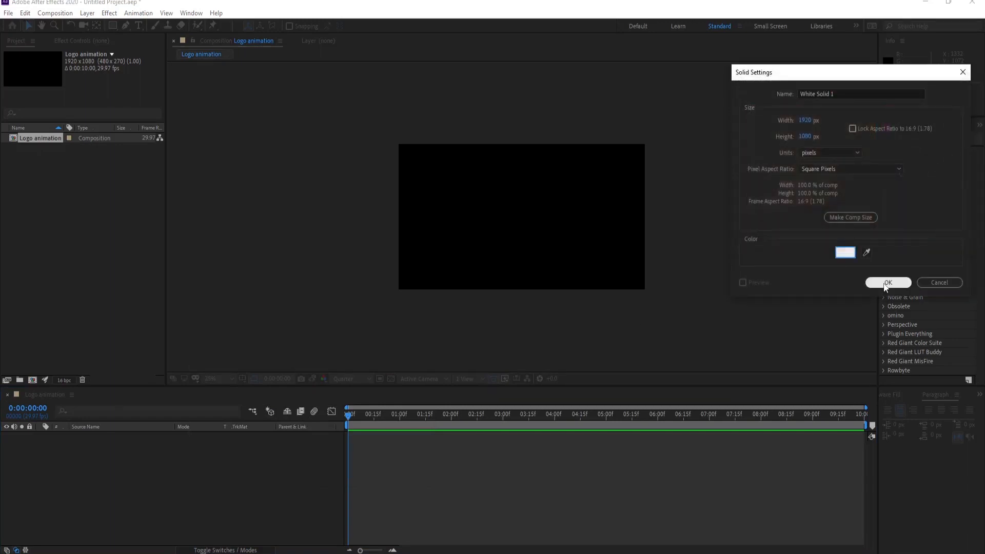
pyautogui.click(888, 283)
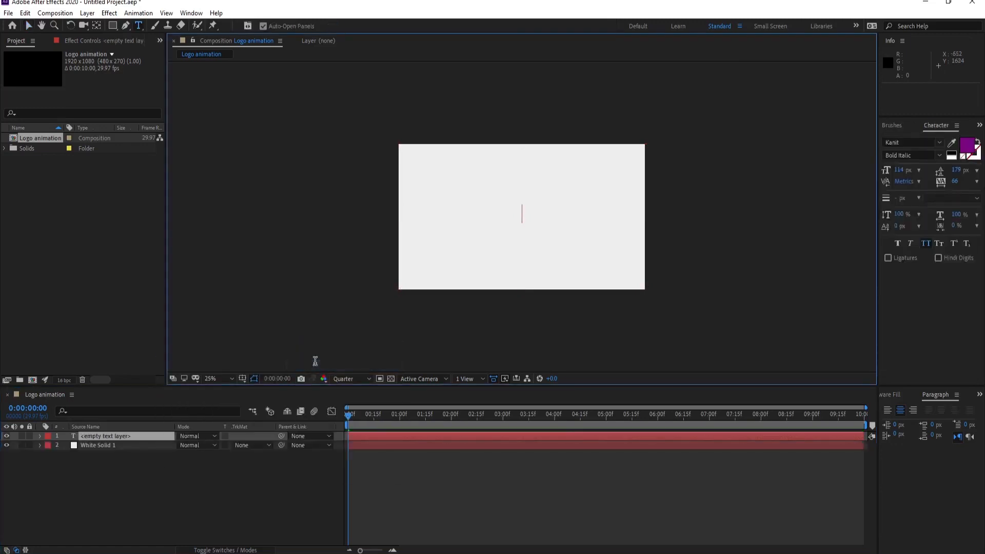
pyautogui.write('HIVE 07')
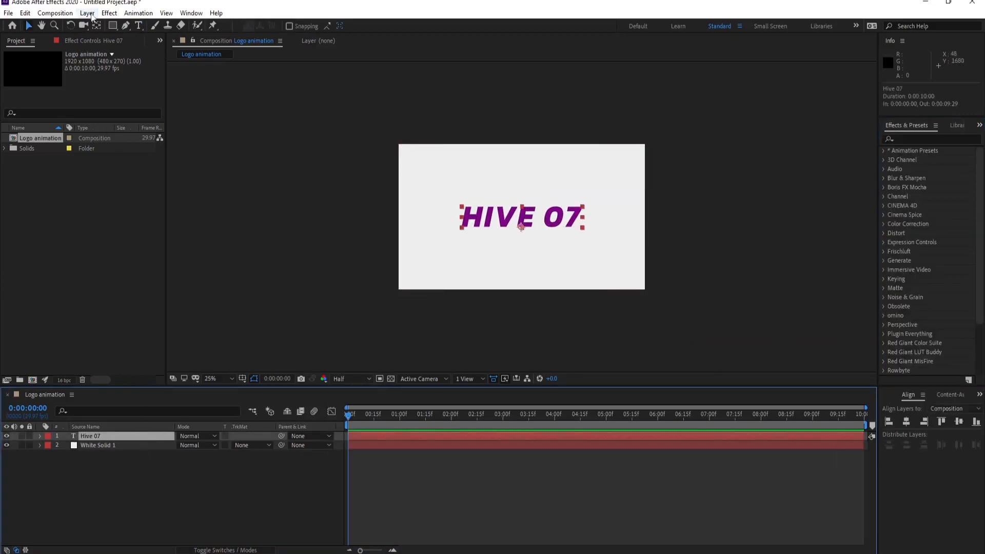
# Auto-trace the HIVE 07 text layer into mask outlines via Layer > Auto-trace
pyautogui.click(87, 13)
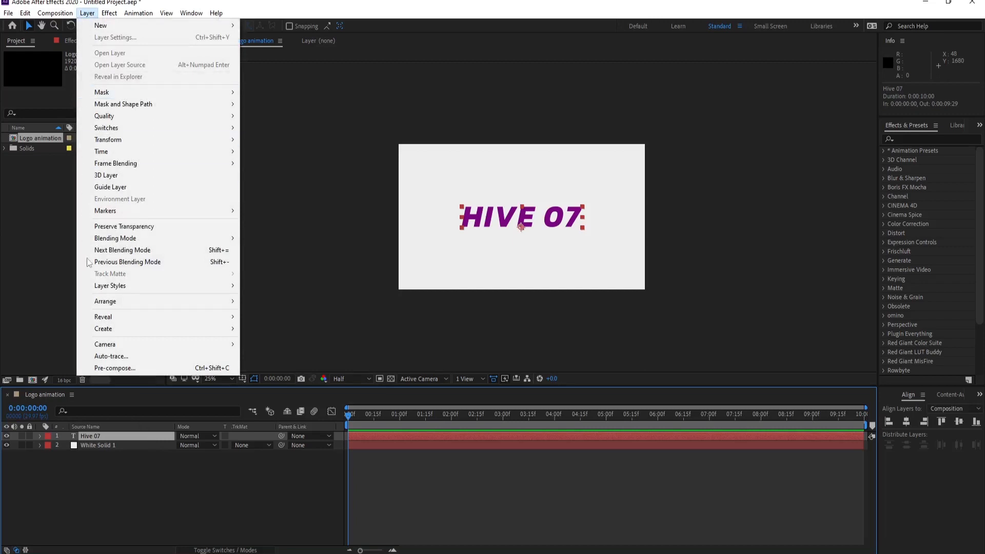
pyautogui.click(111, 356)
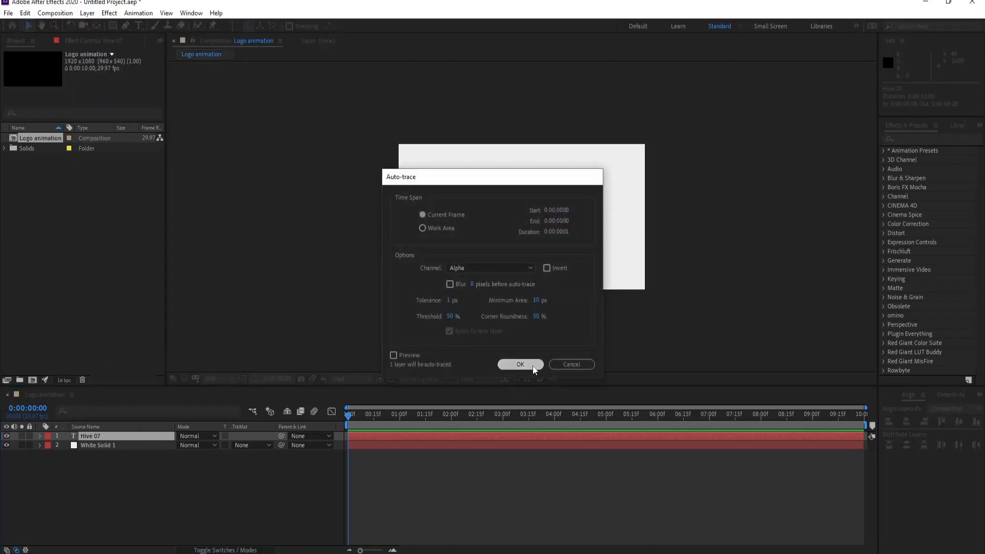
pyautogui.click(519, 364)
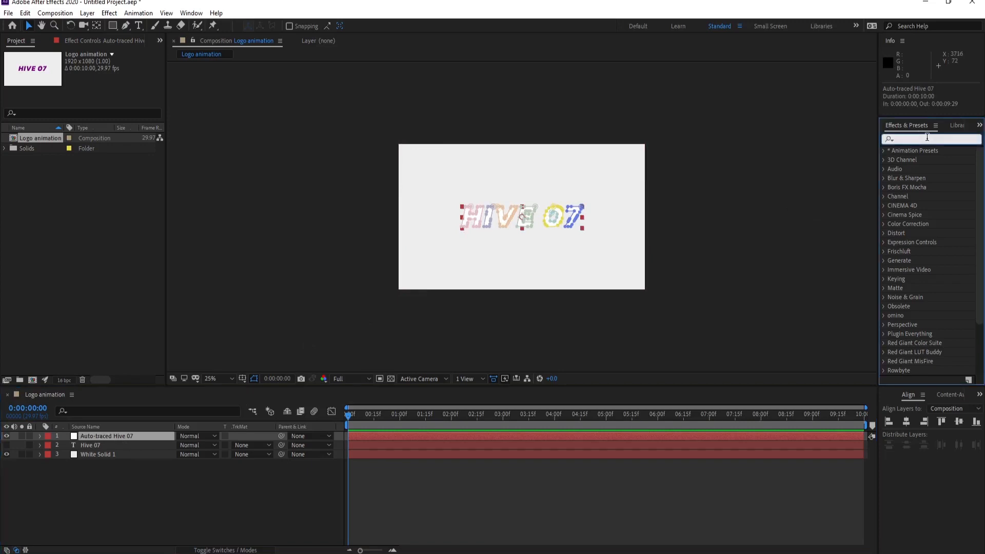
# Apply a Stroke effect with Paint Style Reveal Original Image, brush size 7.2, hardness 100%
pyautogui.write('stro')
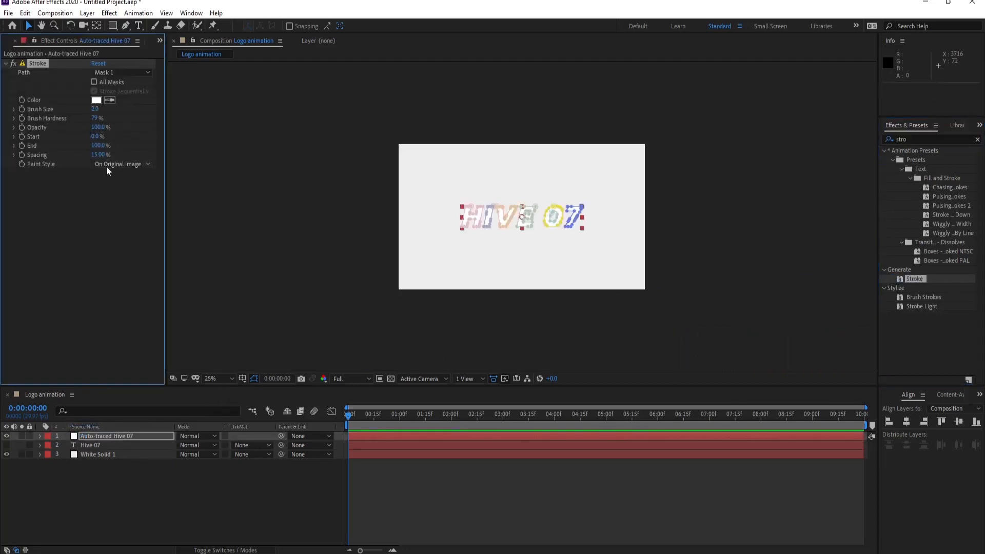
pyautogui.click(121, 164)
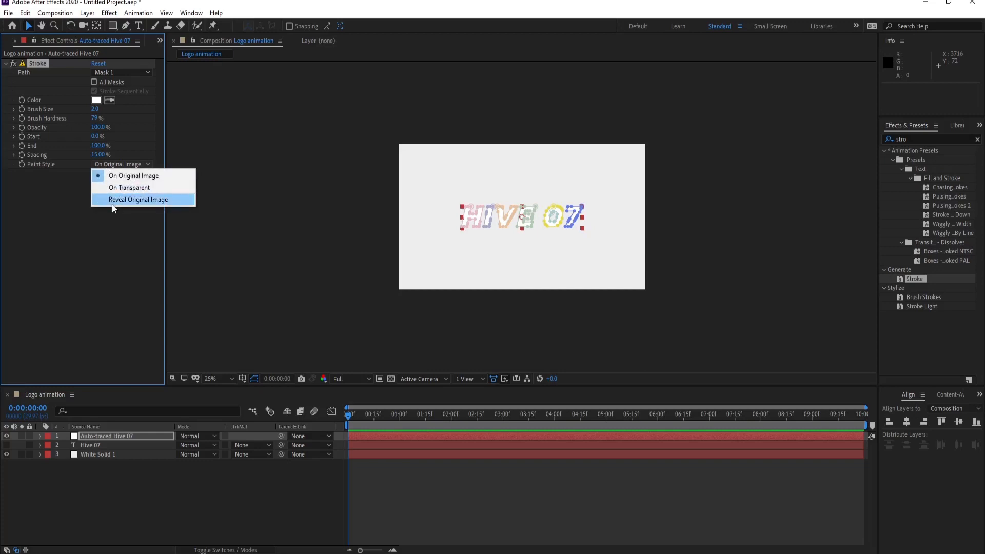
pyautogui.click(138, 199)
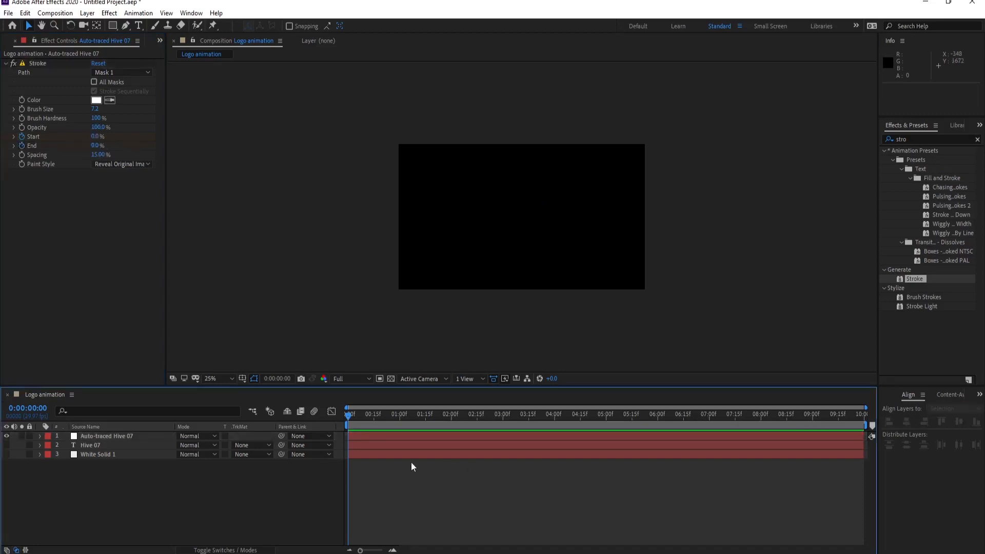
# Keyframe Stroke Start from 0 to 100% over 0-4 s with All Masks and Stroke Sequentially on
pyautogui.click(542, 413)
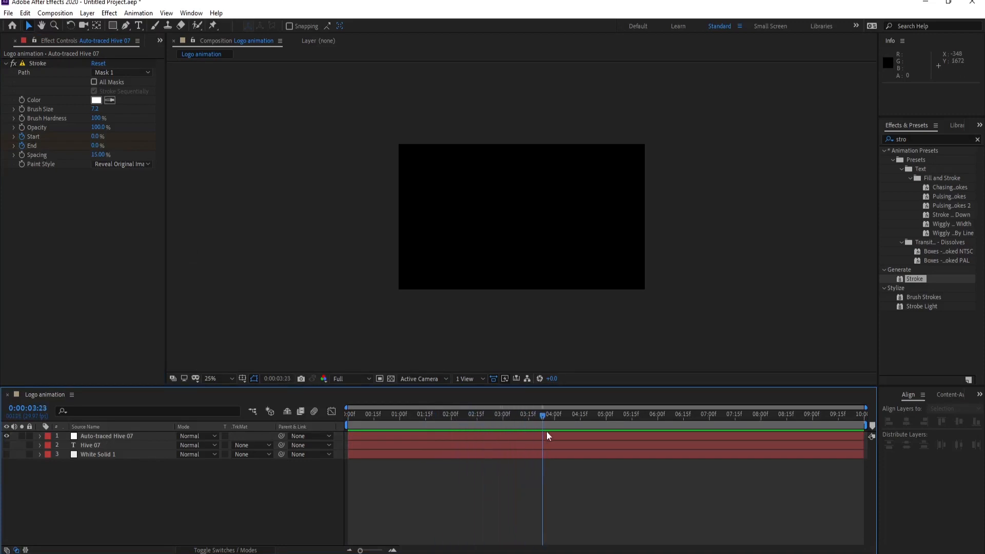
pyautogui.click(553, 414)
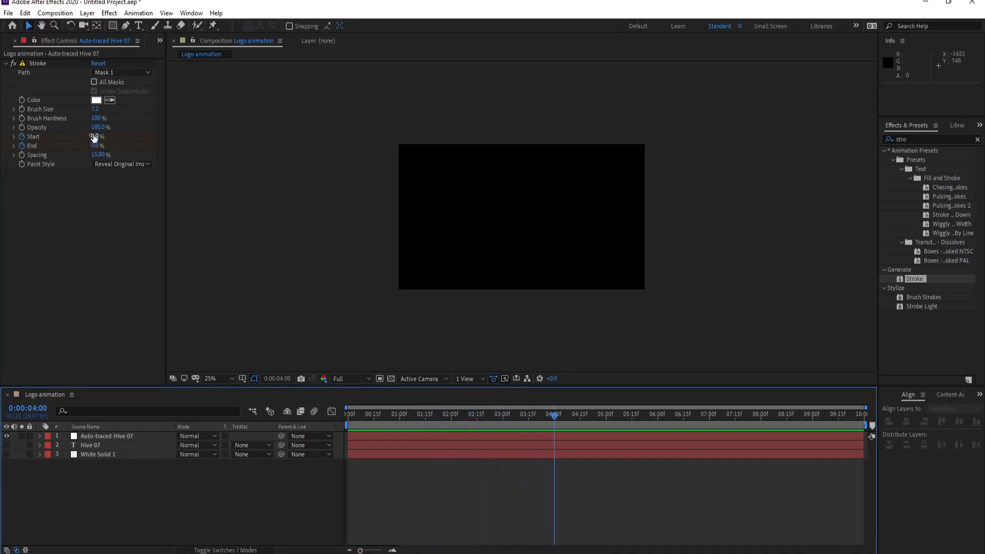
pyautogui.moveTo(95, 136); pyautogui.dragTo(100, 136)
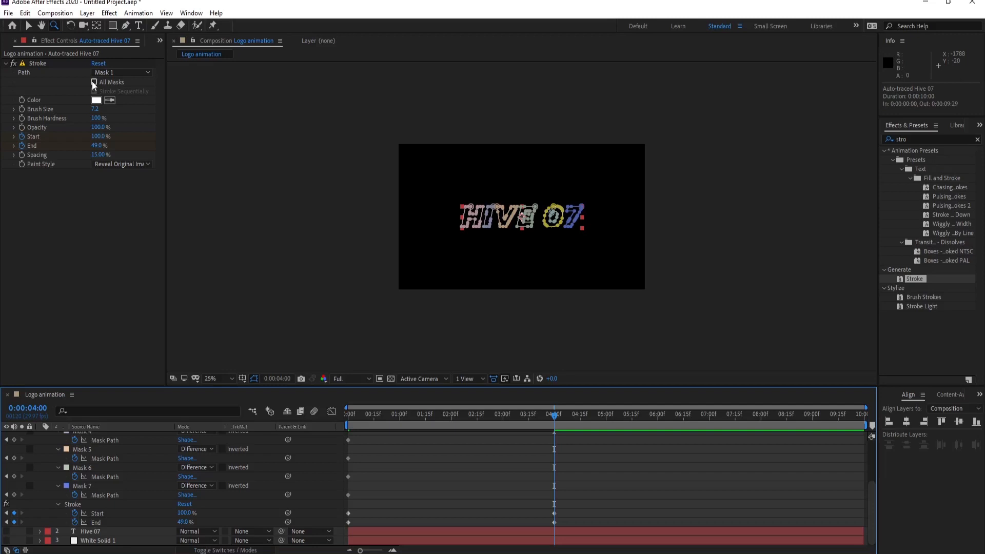
pyautogui.click(95, 82)
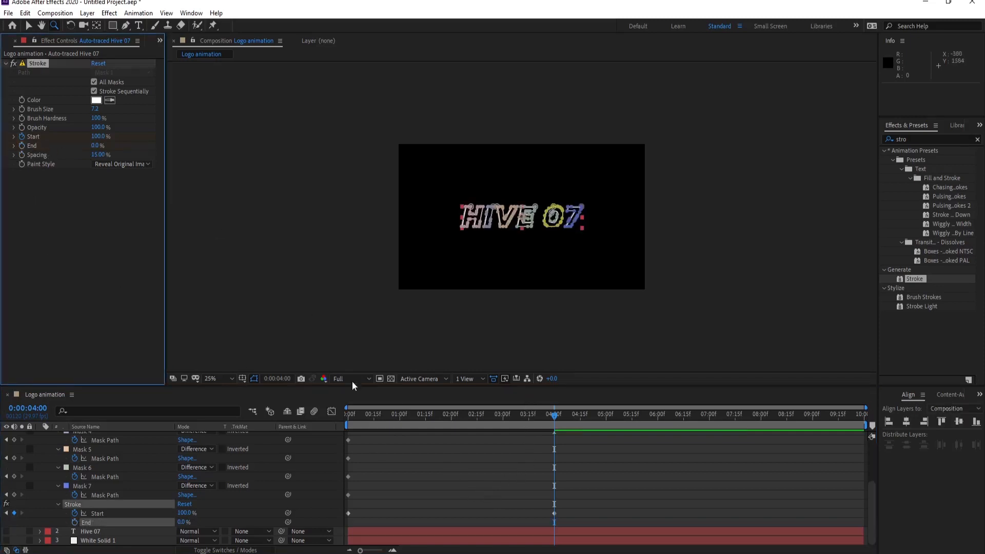
pyautogui.moveTo(39, 142)
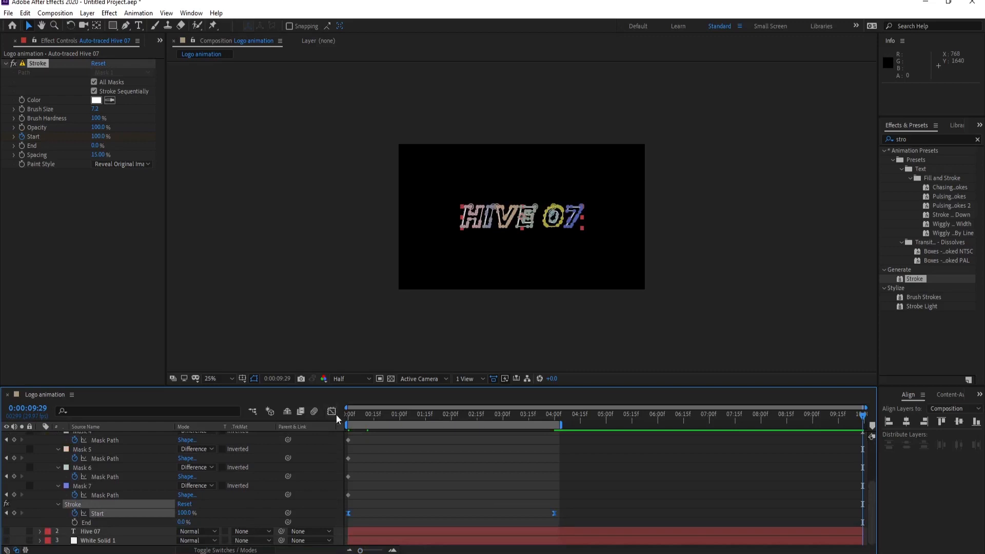
# Move the last Start keyframe to about 4:15 and end the work area near 4:16
pyautogui.click(331, 411)
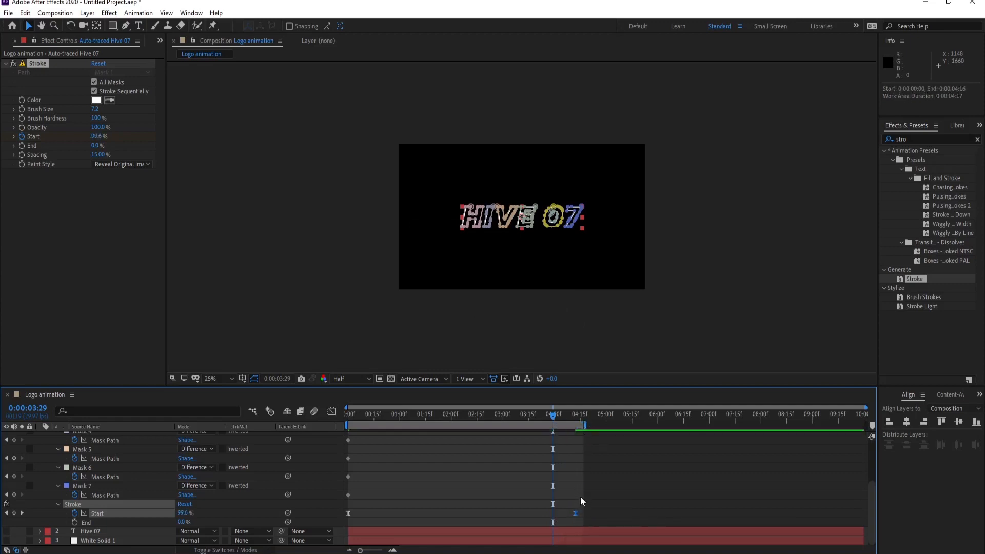
pyautogui.moveTo(573, 513); pyautogui.dragTo(555, 513)
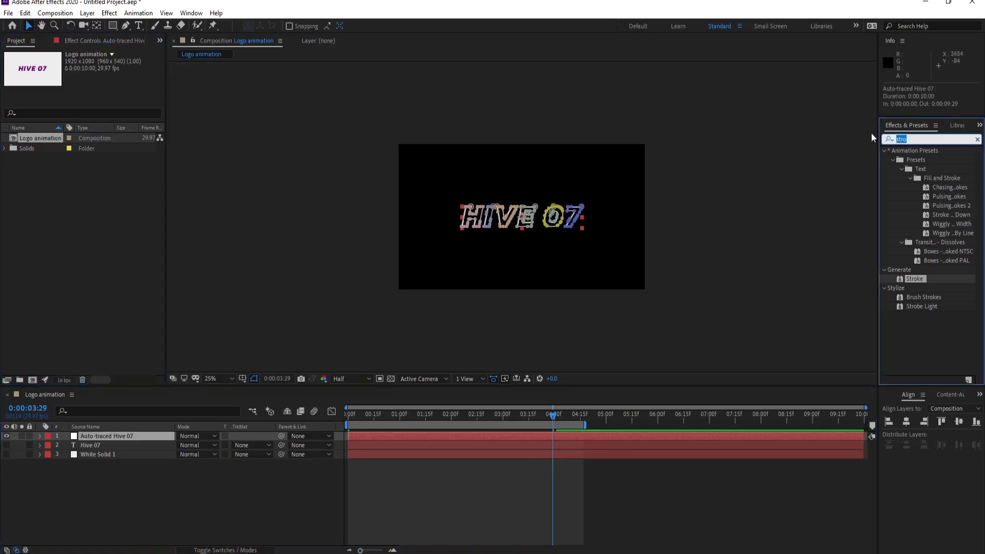
# Add a Generate > Fill effect to the traced layer and make its colour purple
pyautogui.write('fill')
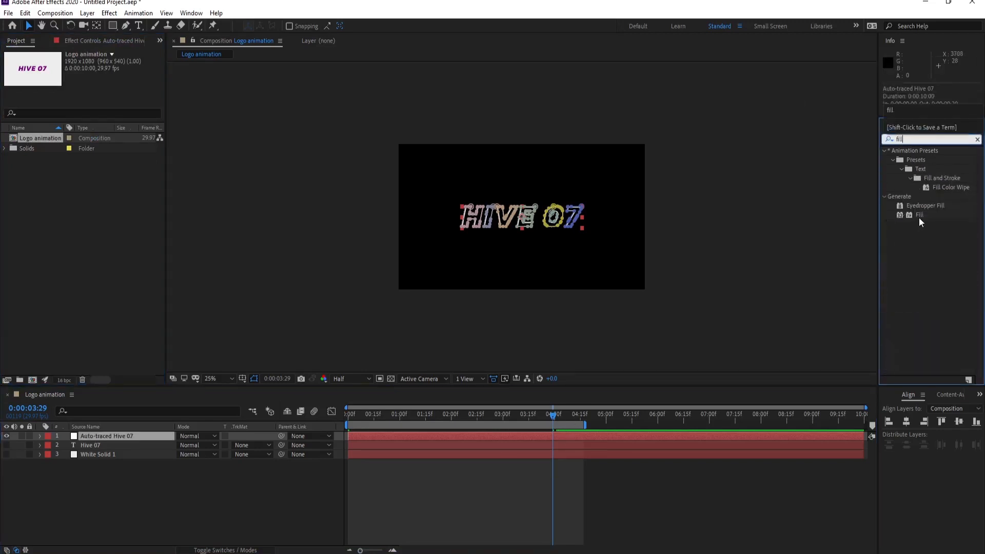
pyautogui.doubleClick(919, 214)
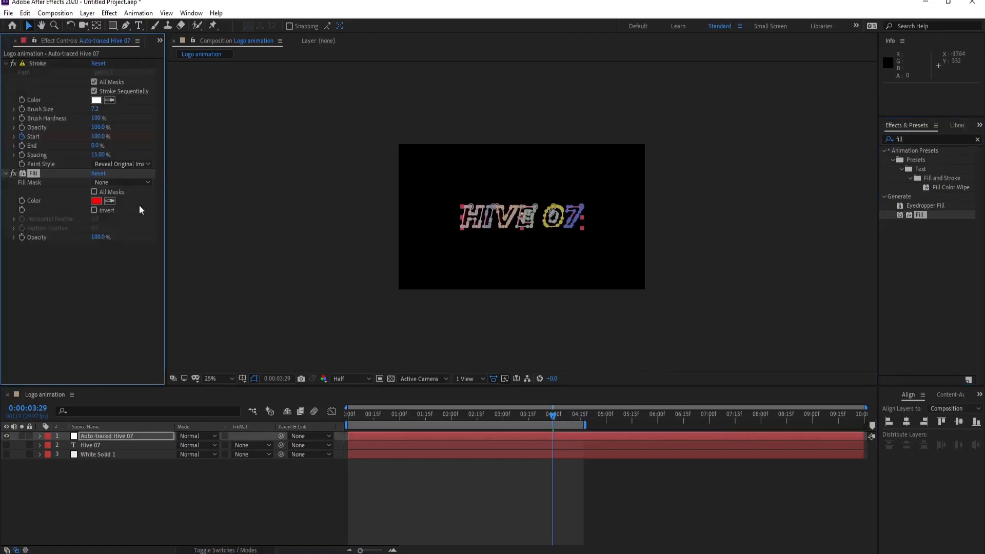
pyautogui.click(96, 200)
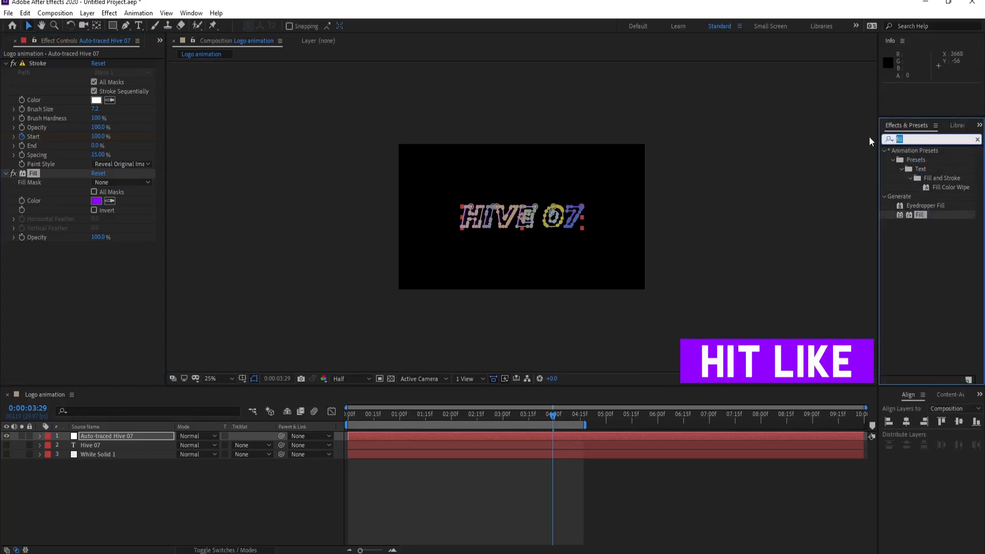
# Apply CC Radial Fast Blur with Amount 81, Zoom Brightest and its centre above the logo
pyautogui.write('cc ra')
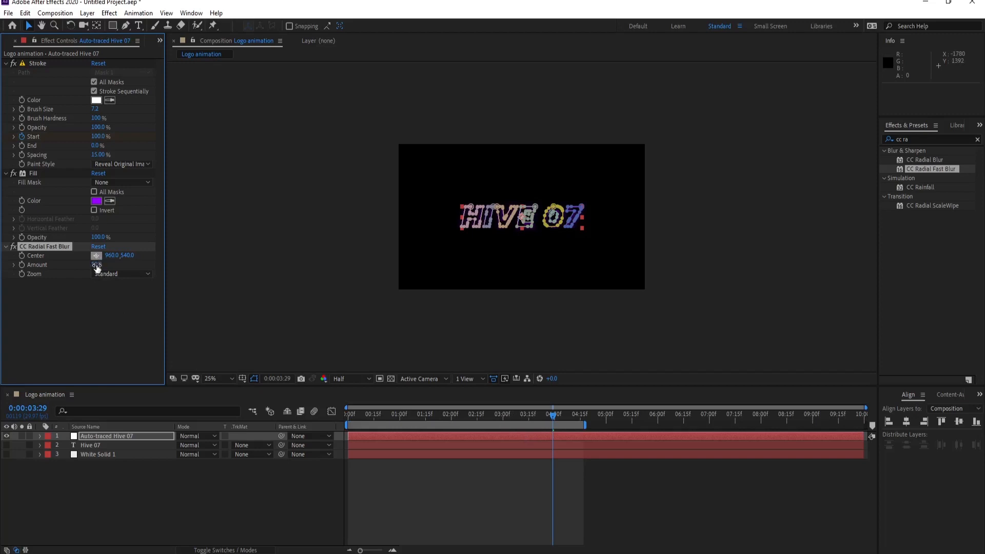
pyautogui.moveTo(96, 265); pyautogui.dragTo(105, 265)
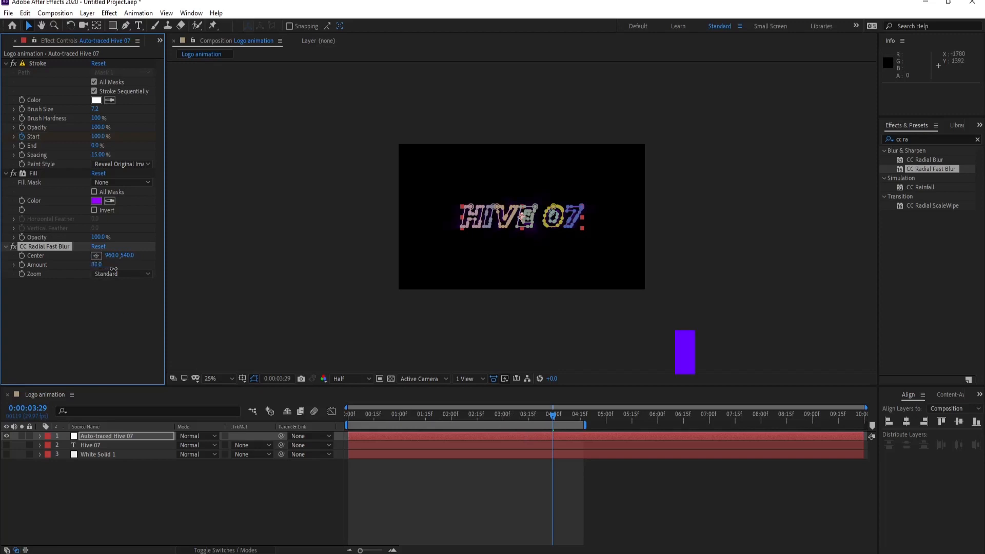
pyautogui.click(121, 273)
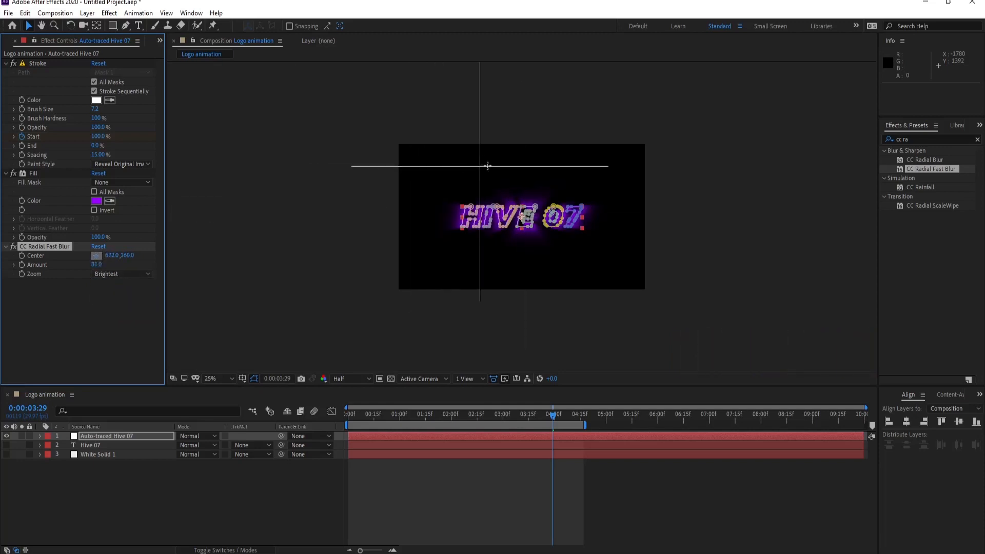
pyautogui.moveTo(488, 167); pyautogui.dragTo(522, 161)
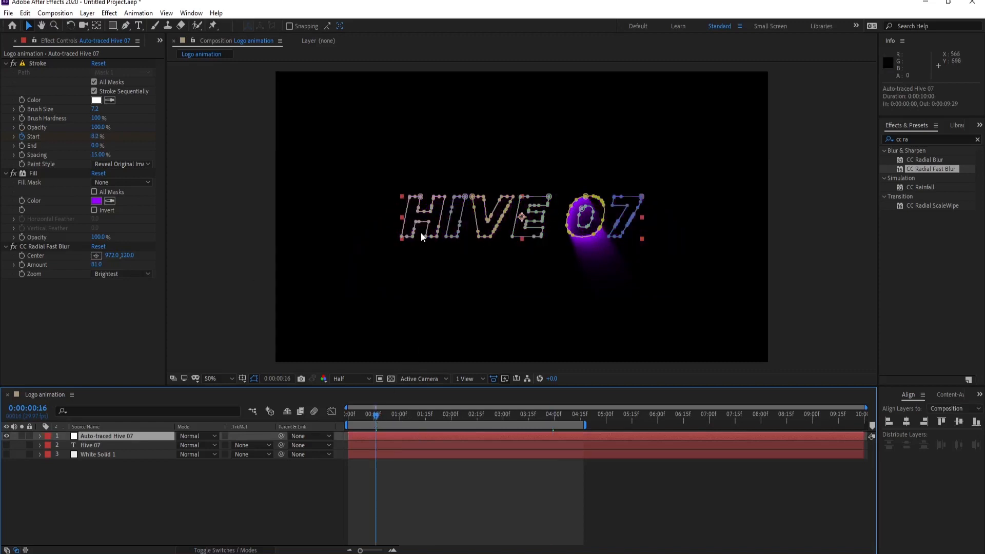
pyautogui.moveTo(39, 255)
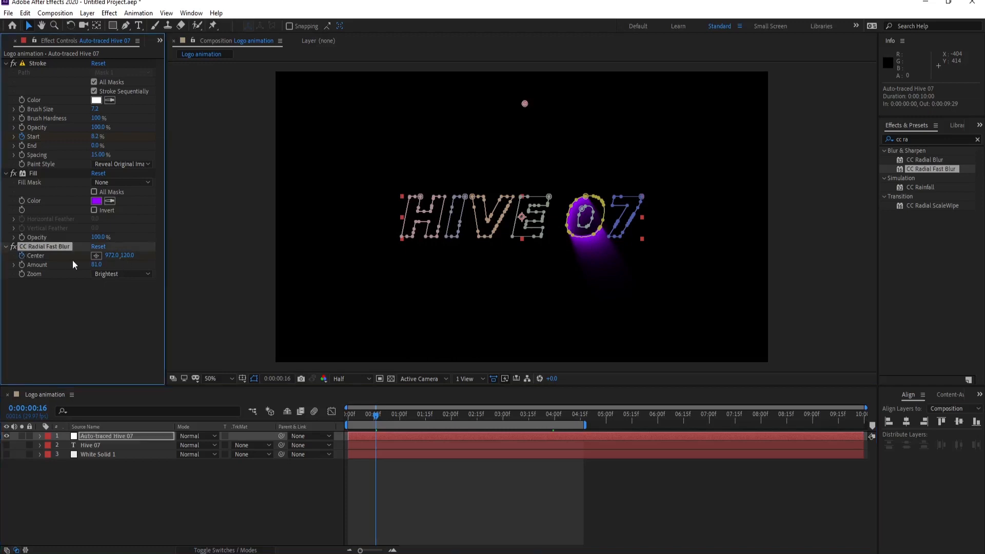
pyautogui.moveTo(600, 417)
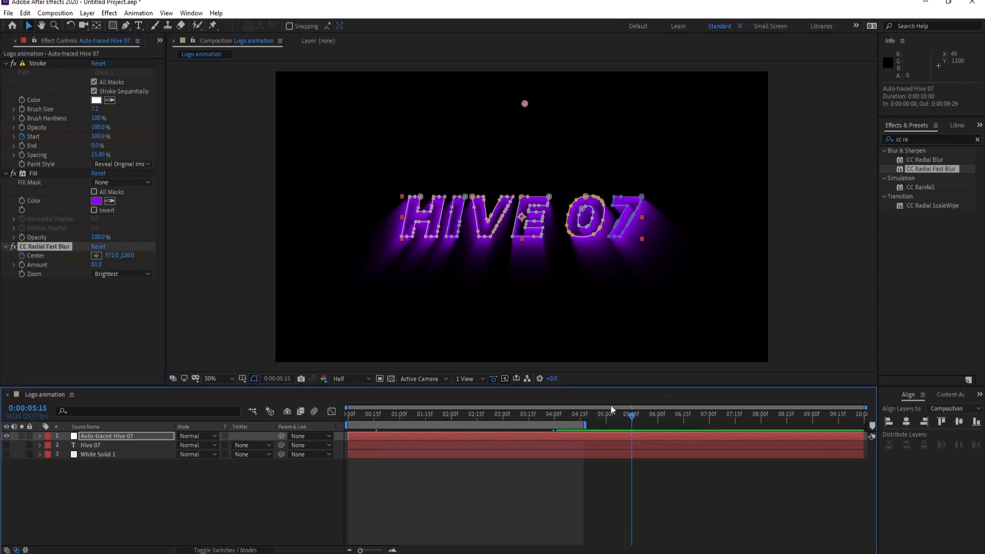
pyautogui.moveTo(524, 104)
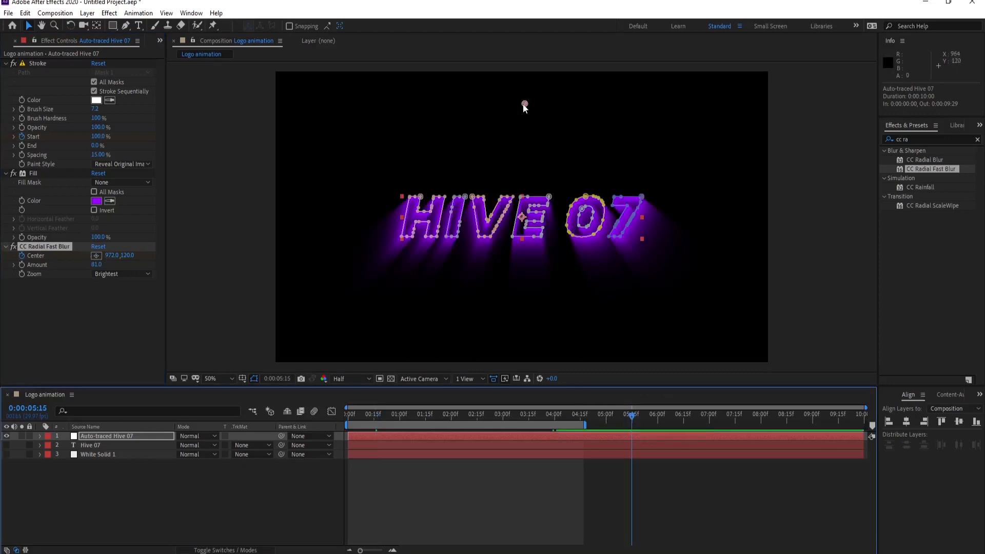
# Keyframe the blur Center from off the left edge early to past the top-right corner, then scrub to check
pyautogui.moveTo(524, 104); pyautogui.dragTo(766, 95)
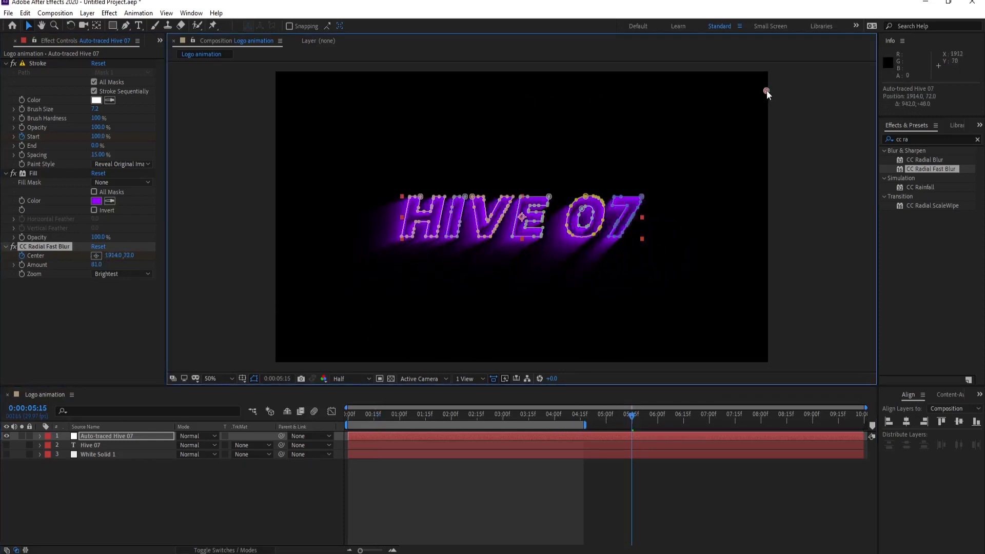
pyautogui.moveTo(766, 94); pyautogui.dragTo(790, 90)
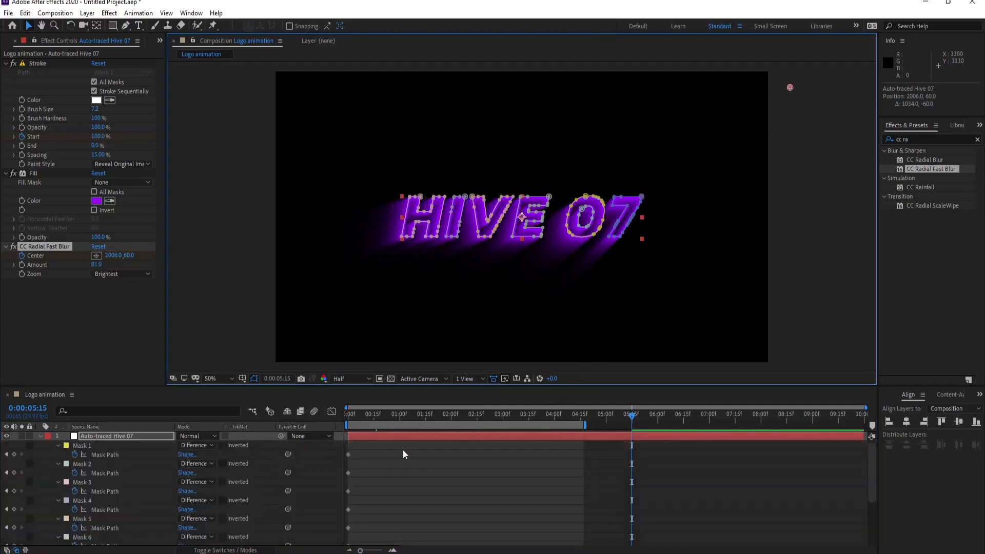
pyautogui.scroll(-3)
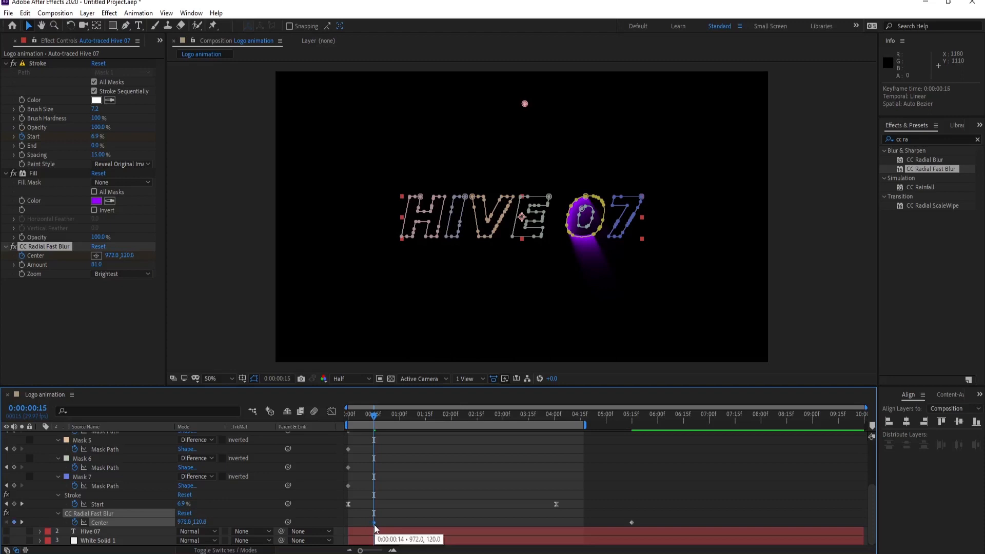
pyautogui.moveTo(524, 103); pyautogui.dragTo(464, 103)
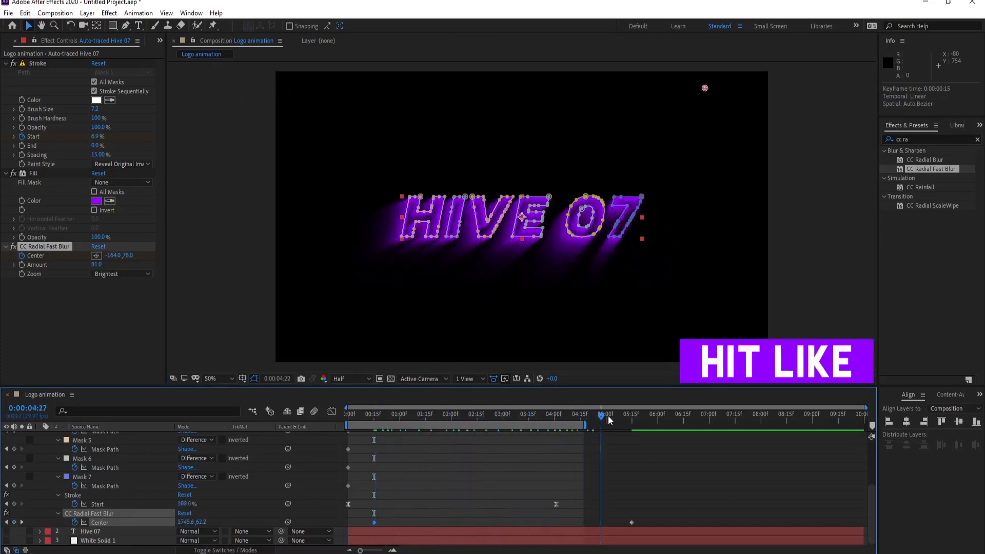
pyautogui.click(487, 413)
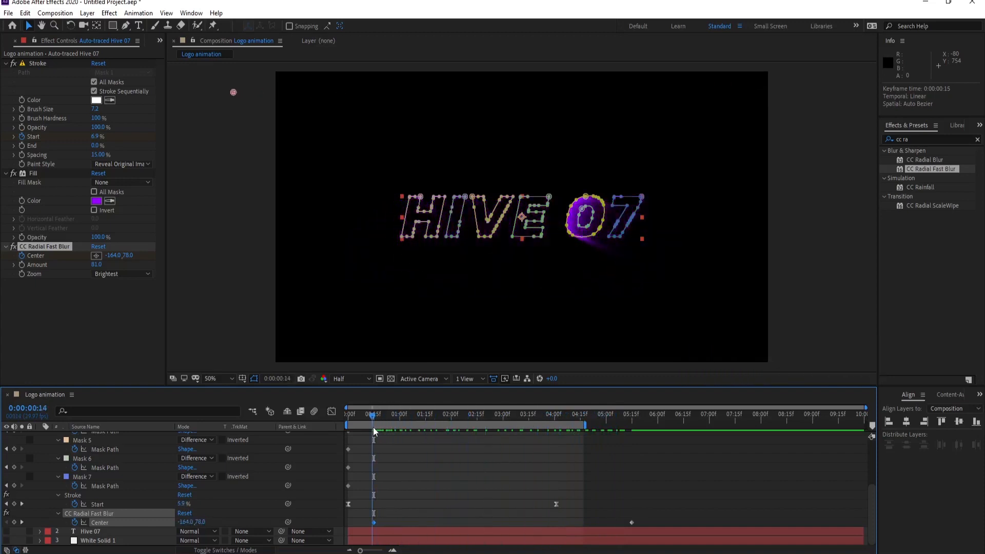
pyautogui.click(518, 414)
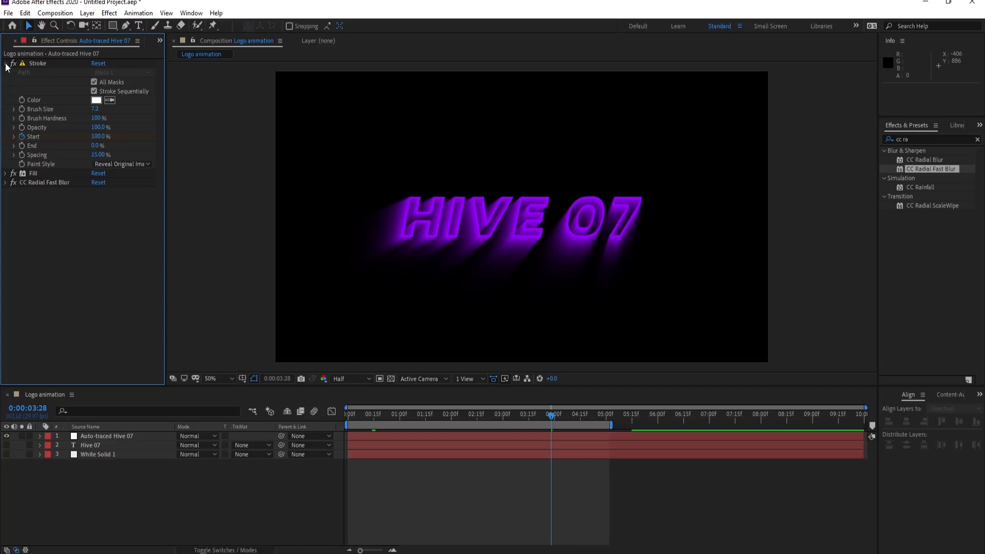
# Collapse the effects and duplicate the Auto-traced Hive 07 layer with Ctrl+D
pyautogui.click(6, 63)
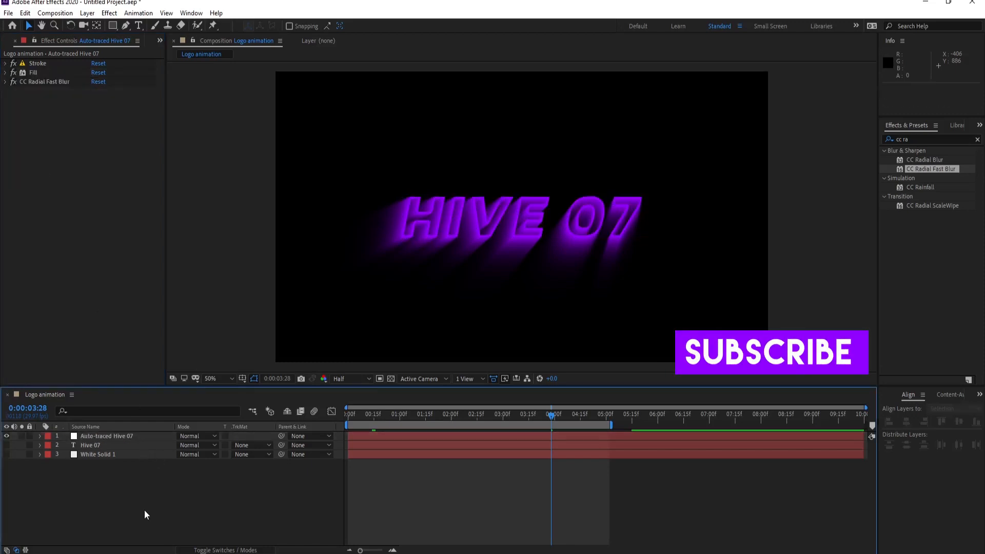
pyautogui.click(521, 216)
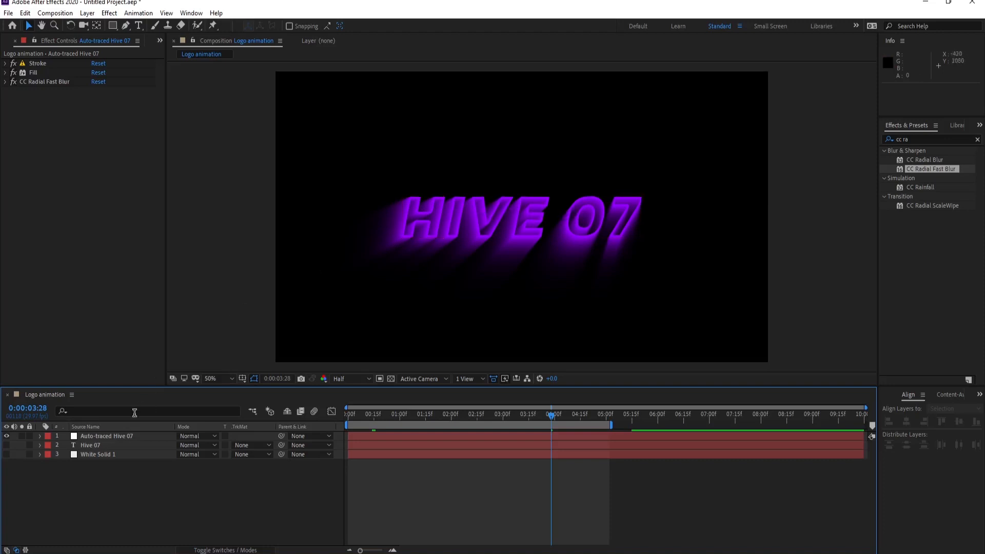
pyautogui.click(105, 436)
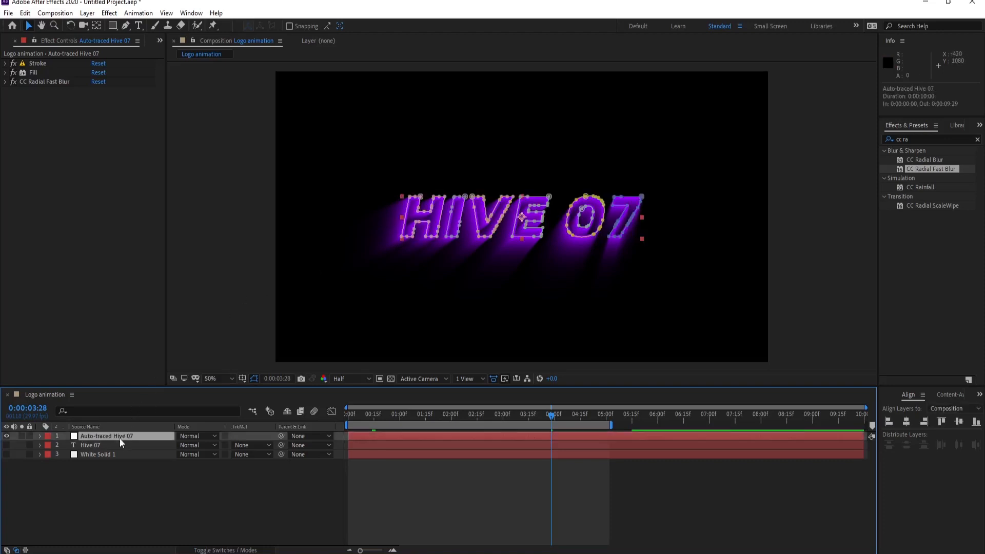
pyautogui.click(6, 63)
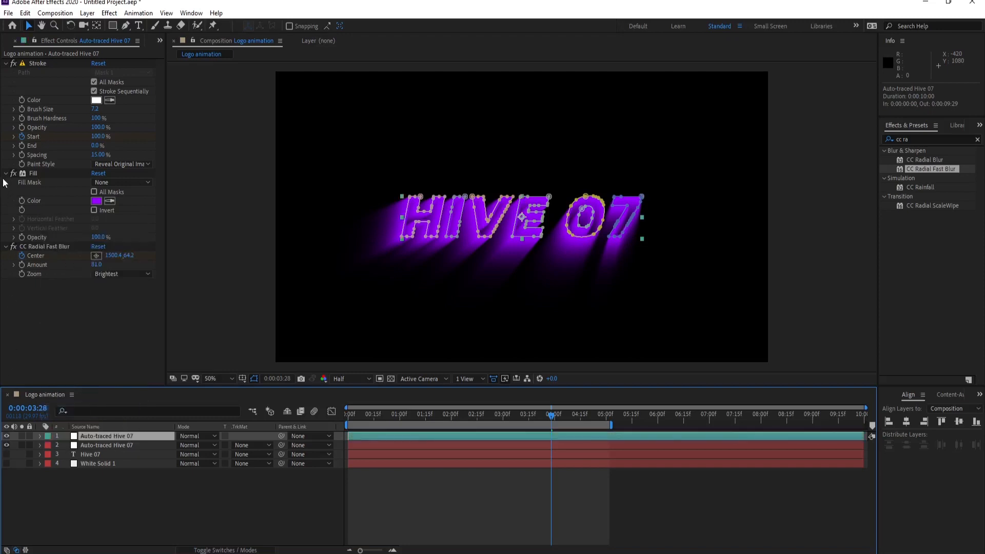
pyautogui.click(5, 63)
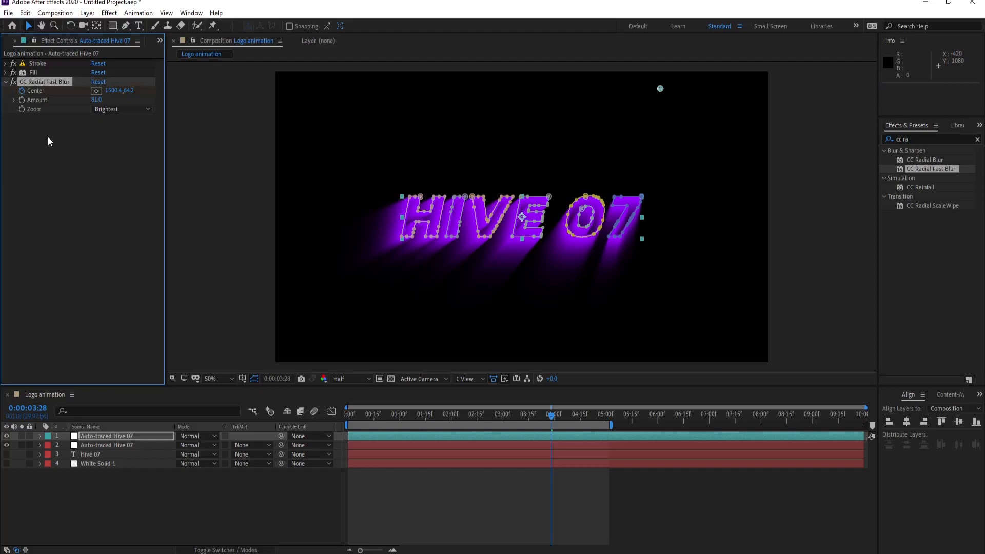
pyautogui.moveTo(55, 114)
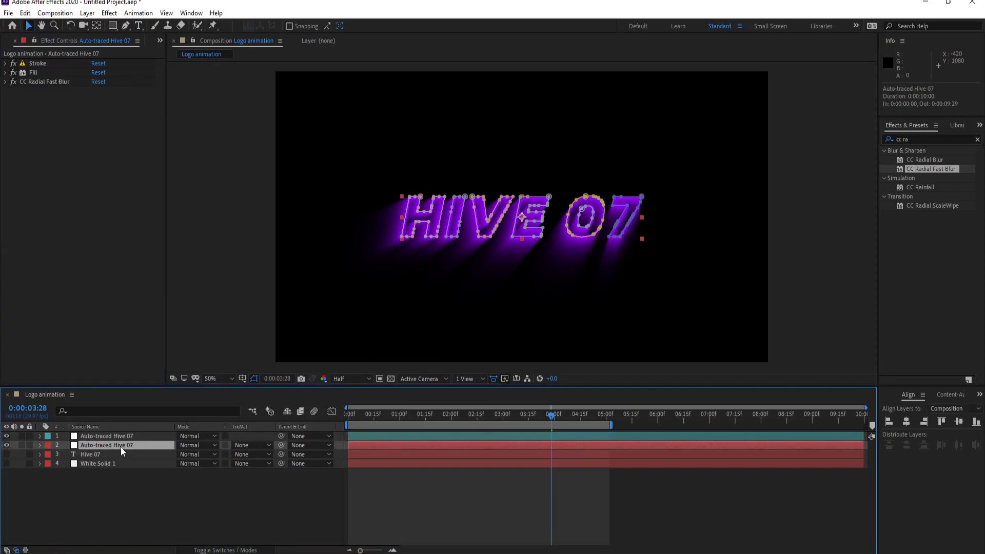
# Lower the duplicate traced logo's opacity so the copy is faded
pyautogui.click(40, 445)
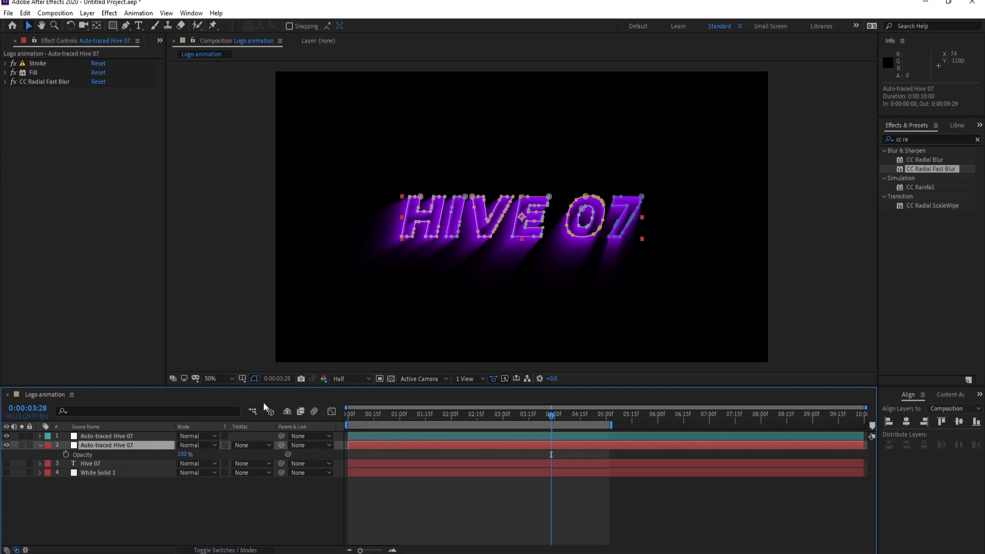
pyautogui.moveTo(185, 455); pyautogui.dragTo(169, 460)
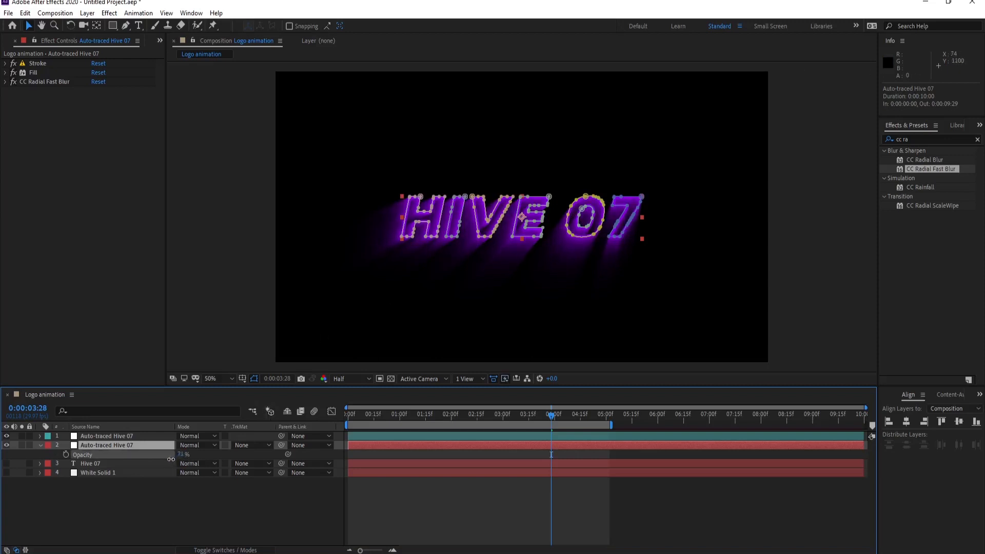
pyautogui.moveTo(185, 455); pyautogui.dragTo(162, 454)
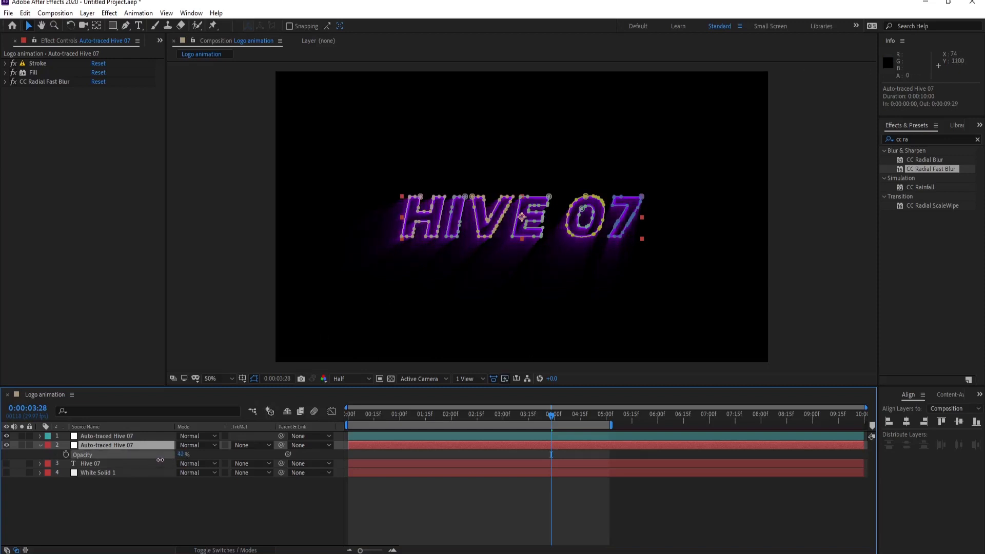
pyautogui.moveTo(160, 455); pyautogui.dragTo(168, 455)
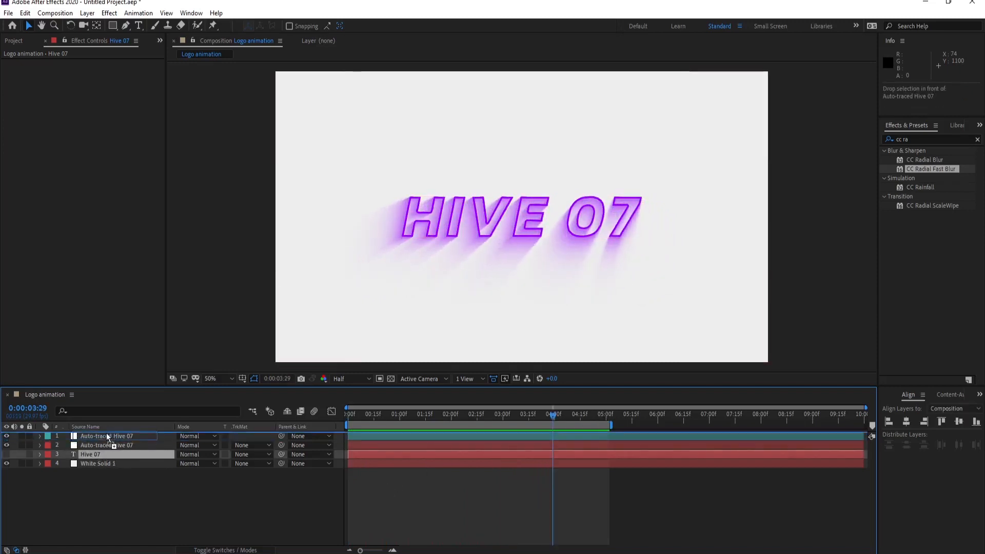
# Start the HIVE 07 text at 4:15, keyframe Opacity 0% to about 96%, and preview
pyautogui.rightClick(48, 436)
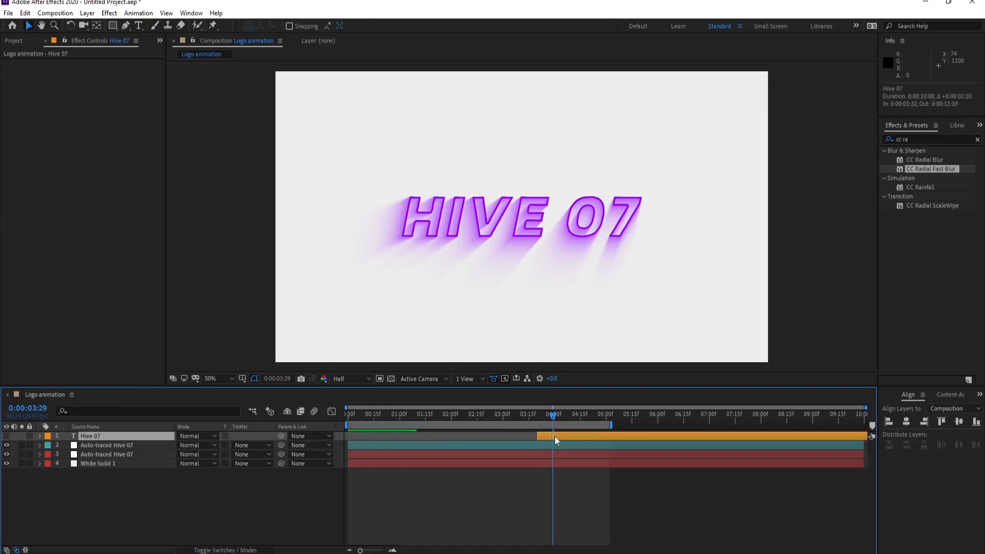
pyautogui.moveTo(552, 436); pyautogui.dragTo(591, 436)
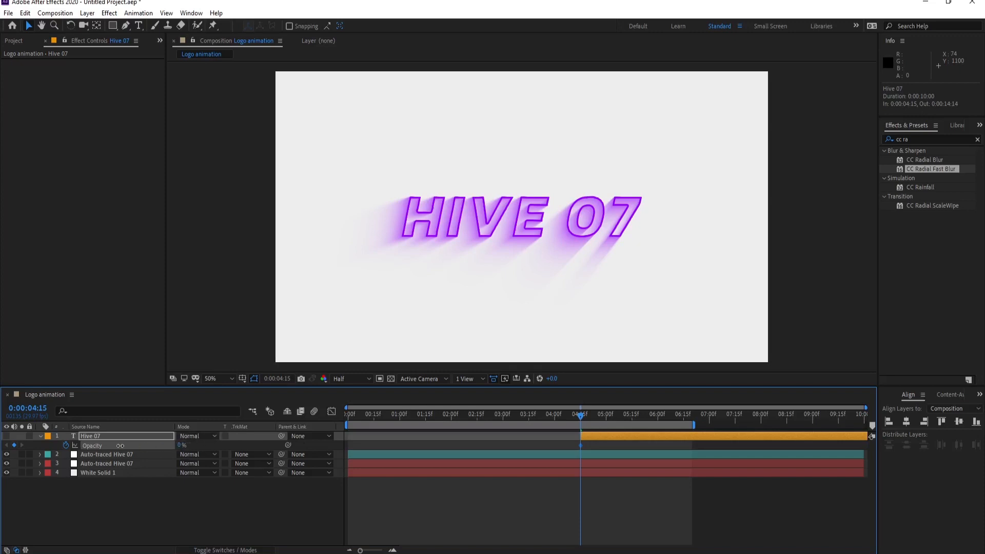
pyautogui.moveTo(579, 414); pyautogui.dragTo(631, 413)
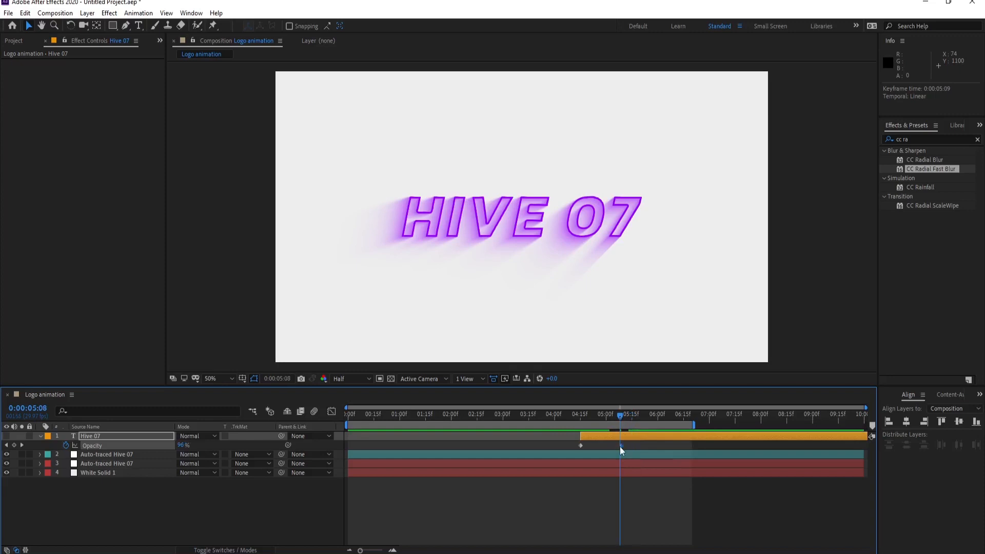
pyautogui.click(620, 444)
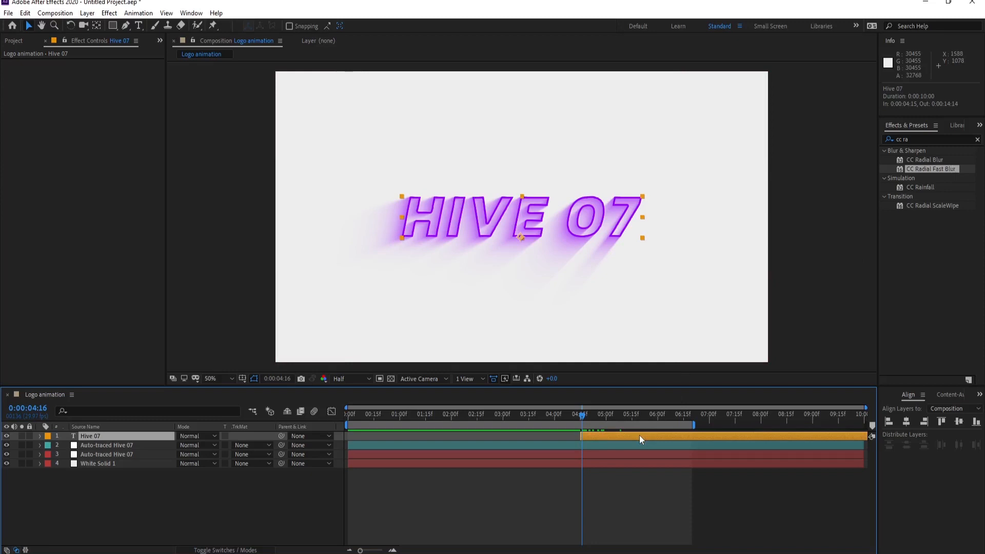
pyautogui.click(137, 26)
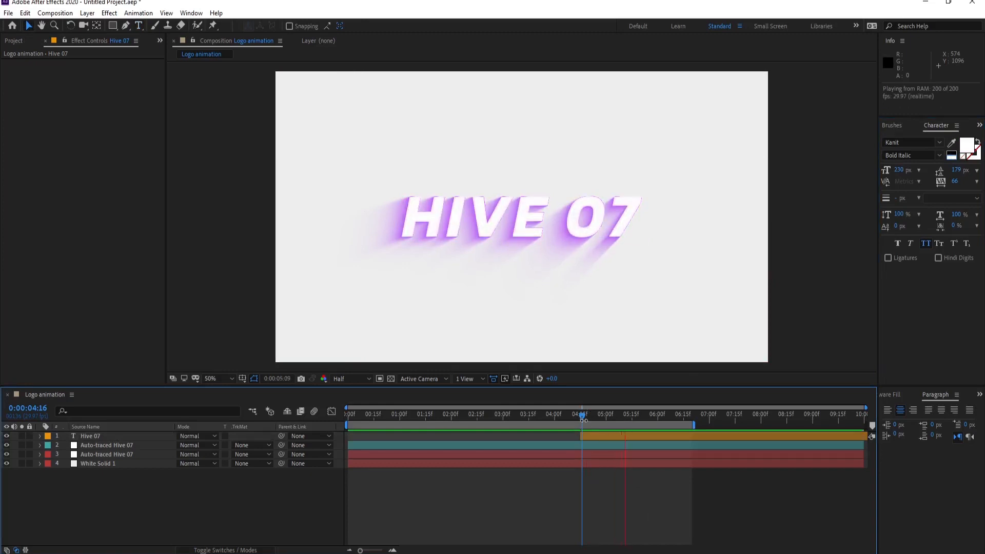
pyautogui.click(629, 413)
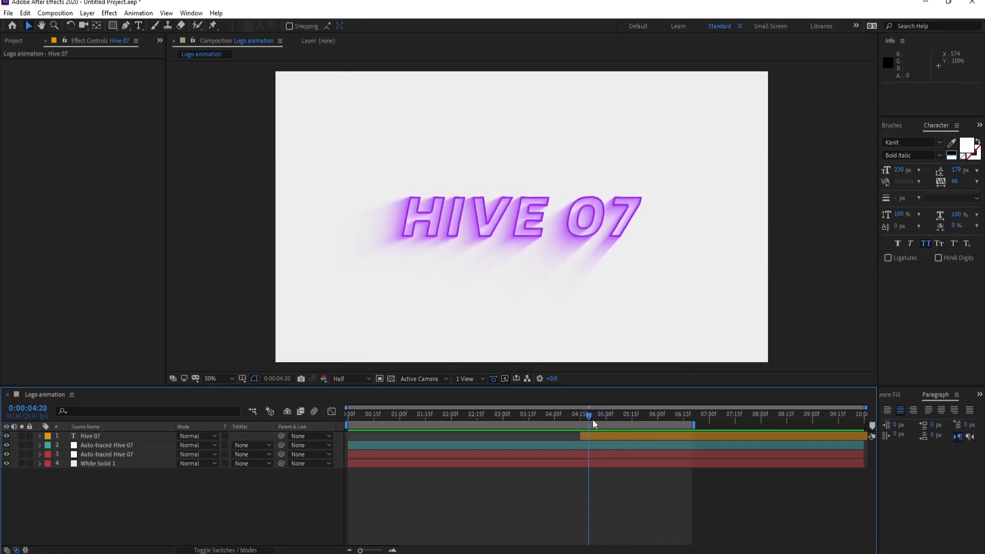
pyautogui.moveTo(589, 424); pyautogui.dragTo(631, 425)
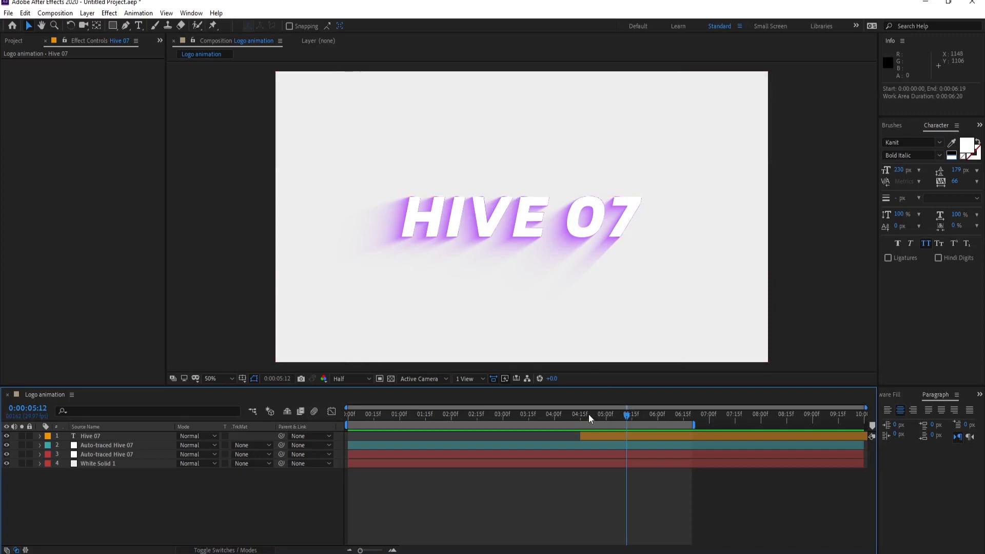
pyautogui.moveTo(625, 414); pyautogui.dragTo(579, 414)
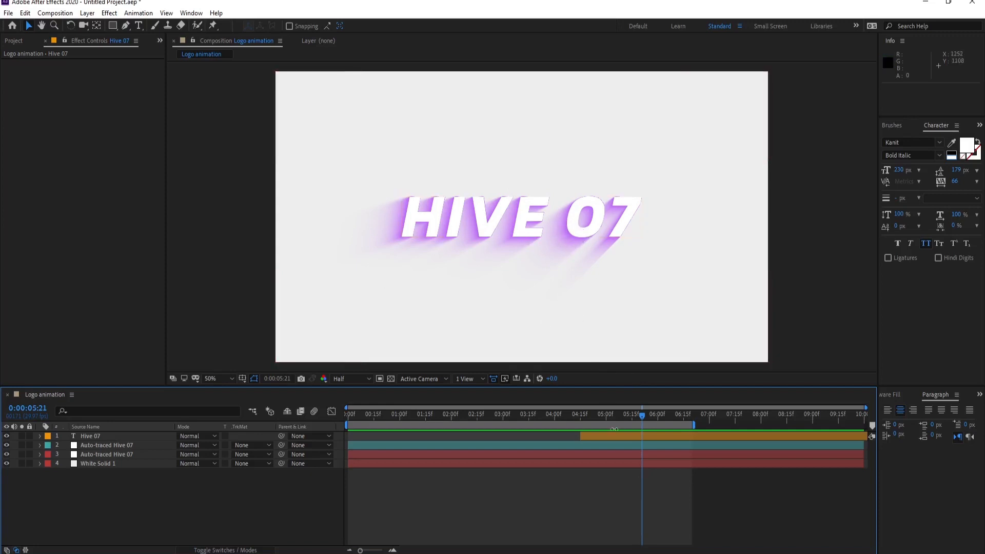
pyautogui.click(106, 454)
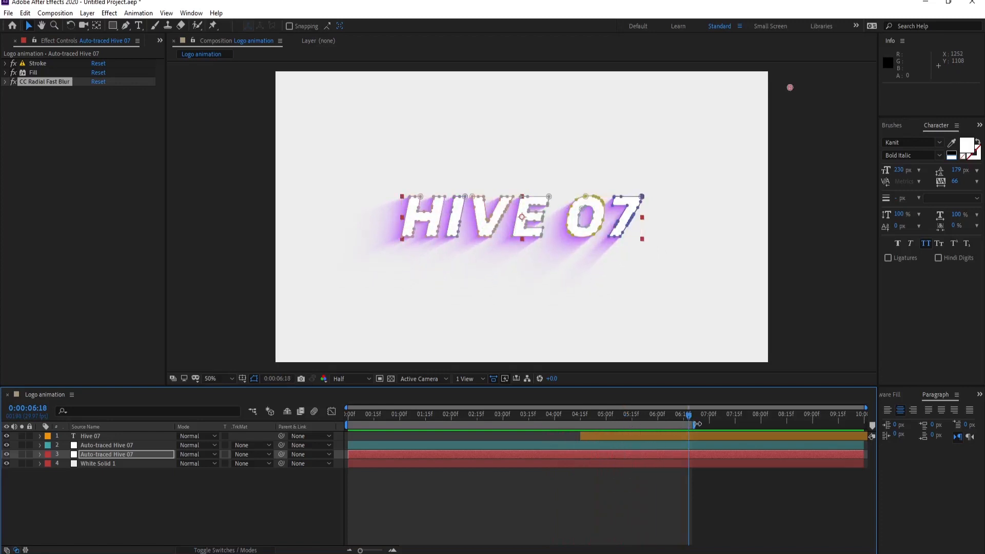
# Draw a red square shape layer over the centre of the HIVE 07 logo
pyautogui.moveTo(687, 425); pyautogui.dragTo(705, 427)
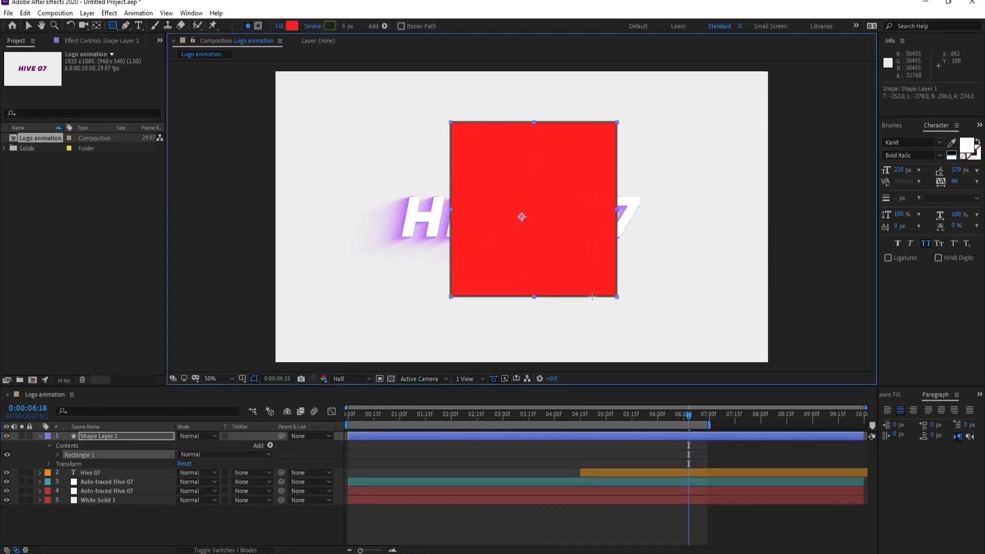
# Turn the square into a centred circle and adjust its red fill colour
pyautogui.click(112, 26)
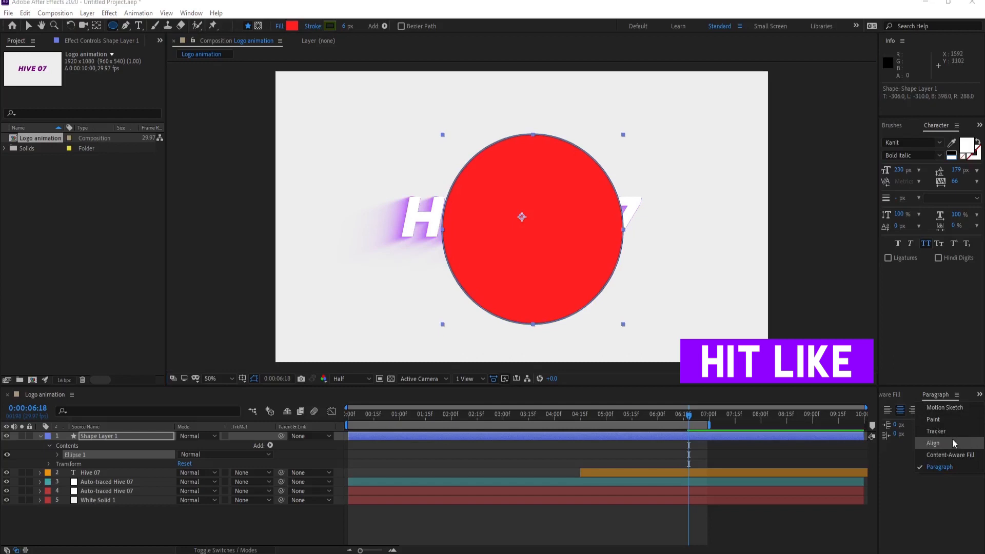
pyautogui.click(925, 443)
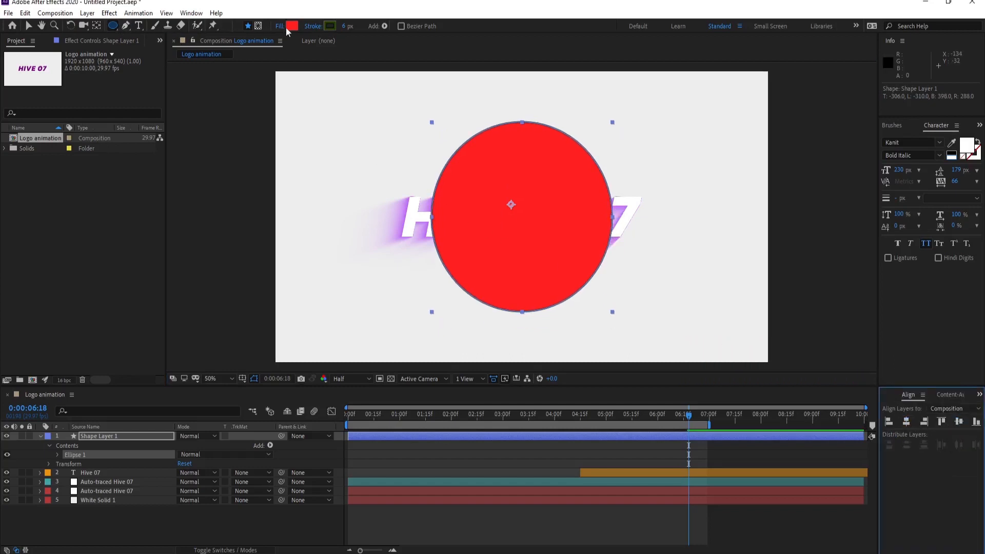
pyautogui.click(313, 26)
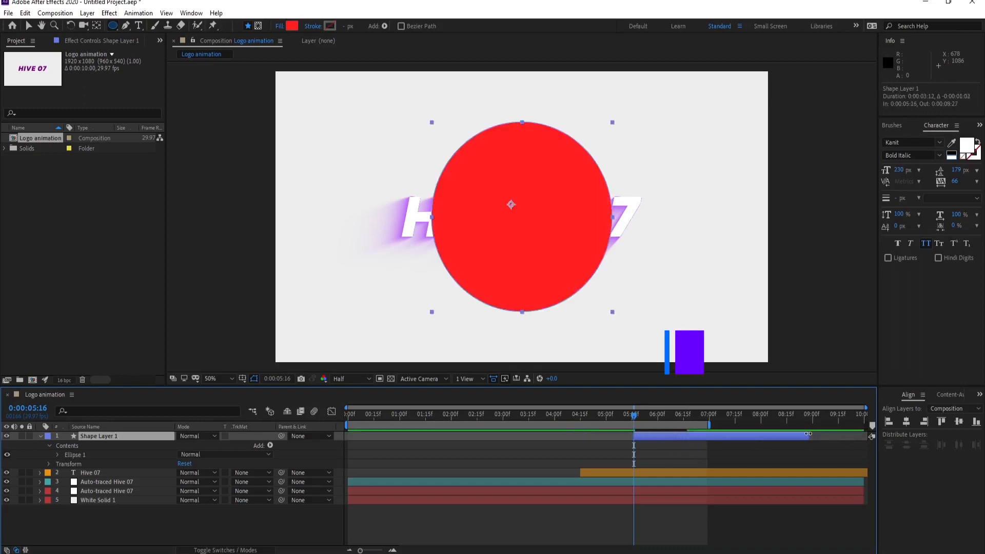
# Keyframe the circle's Scale from 0% at 5:16 to full frame later, beneath the logo layers
pyautogui.click(49, 447)
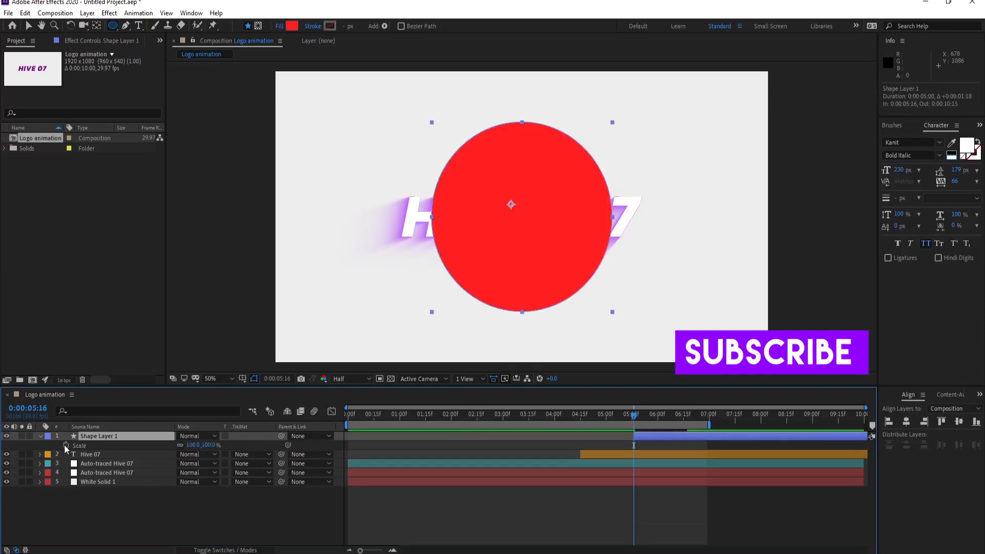
pyautogui.click(65, 445)
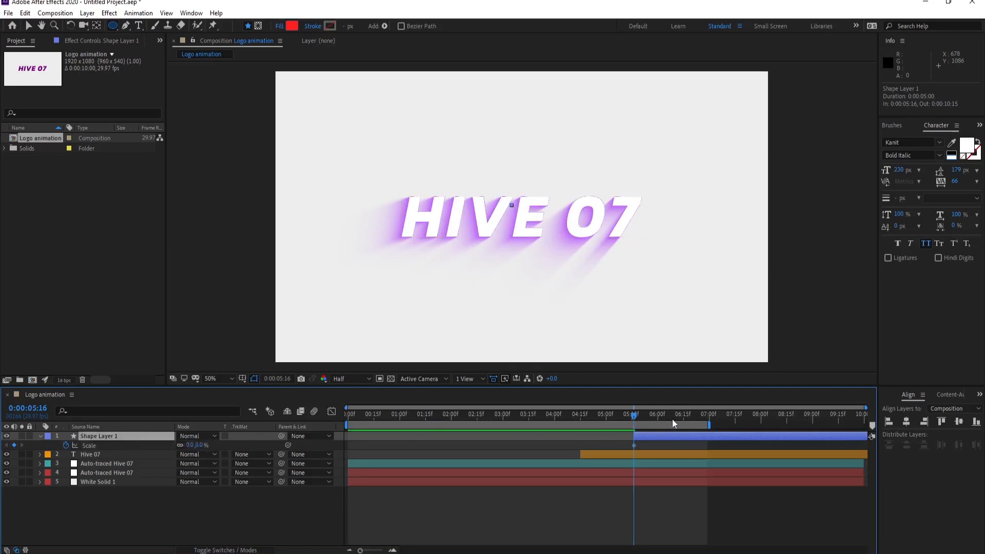
pyautogui.moveTo(634, 414); pyautogui.dragTo(699, 413)
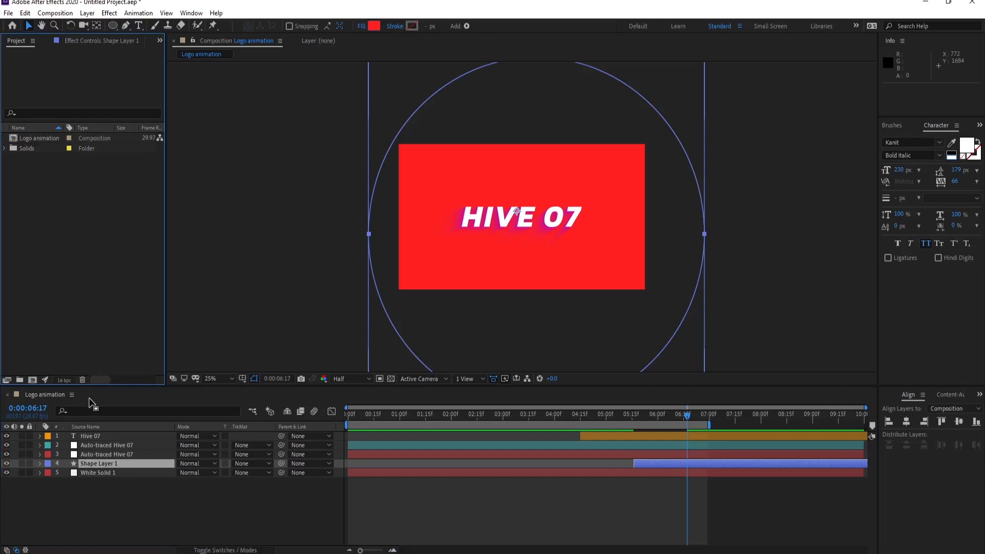
pyautogui.moveTo(62, 325)
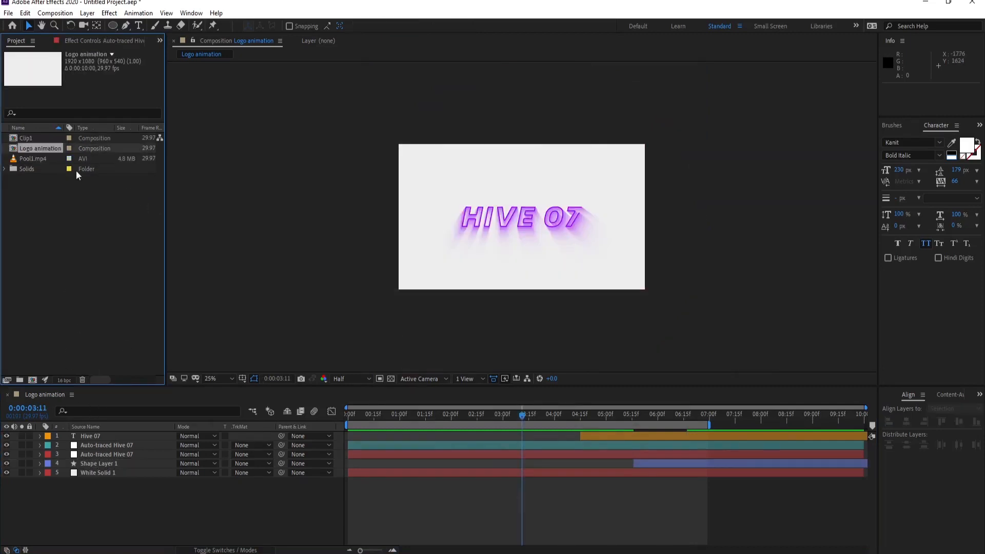
# Place Clip1 at 5:16 under Shape Layer 1 with the circle as its Alpha track matte
pyautogui.click(26, 138)
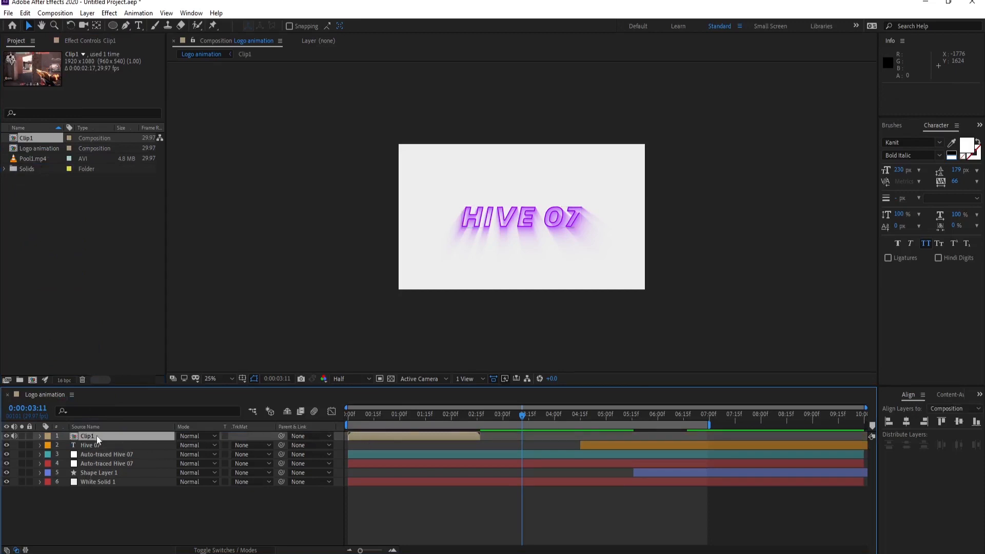
pyautogui.moveTo(94, 436); pyautogui.dragTo(94, 463)
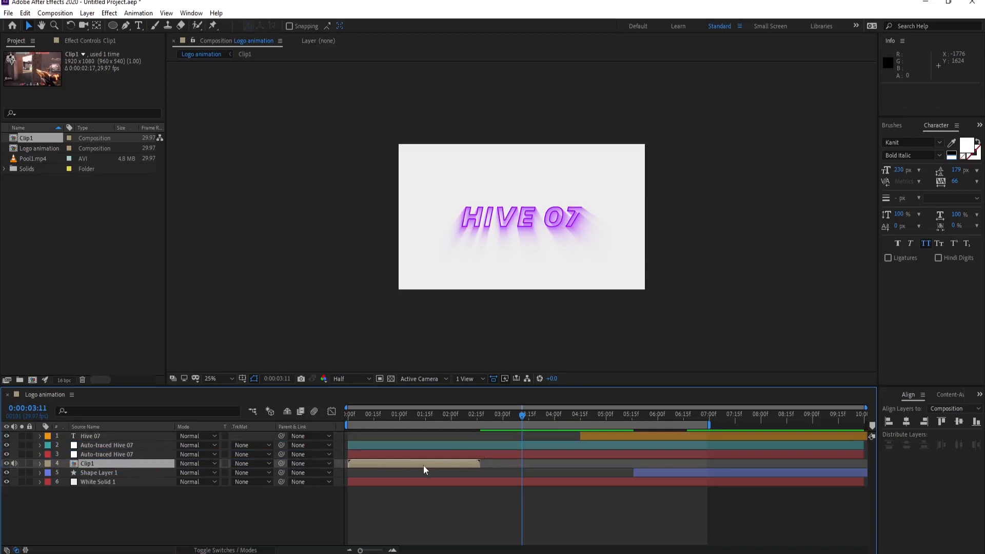
pyautogui.moveTo(412, 463); pyautogui.dragTo(700, 464)
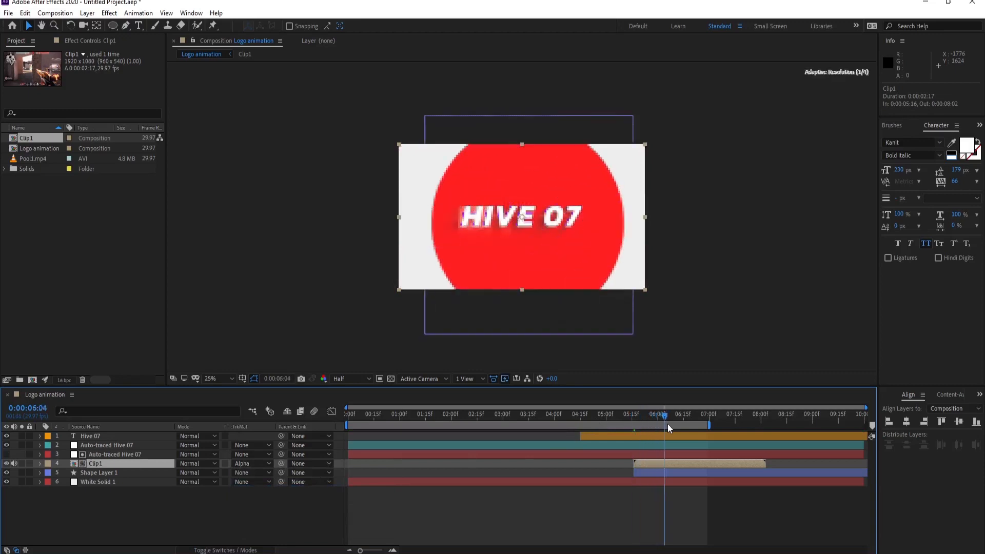
pyautogui.click(98, 472)
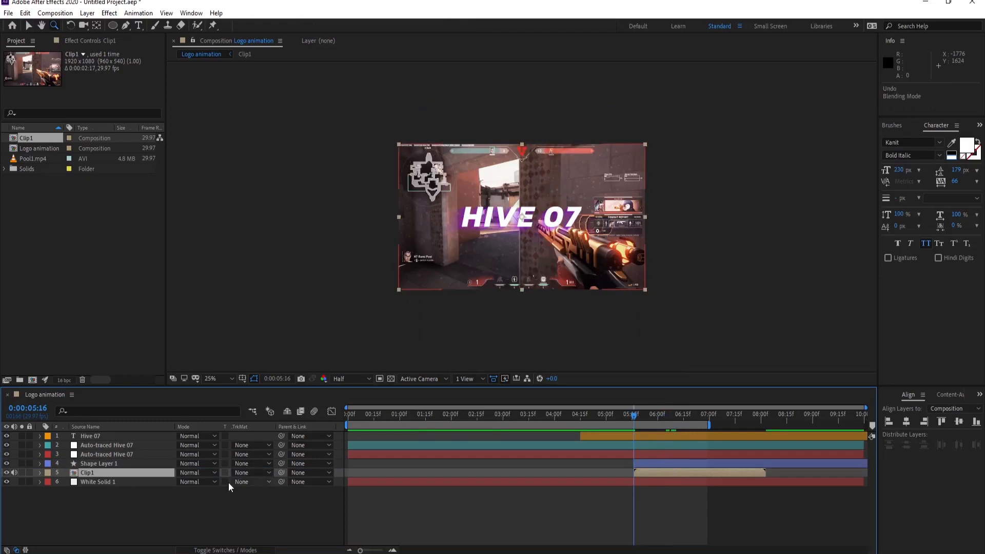
pyautogui.click(88, 472)
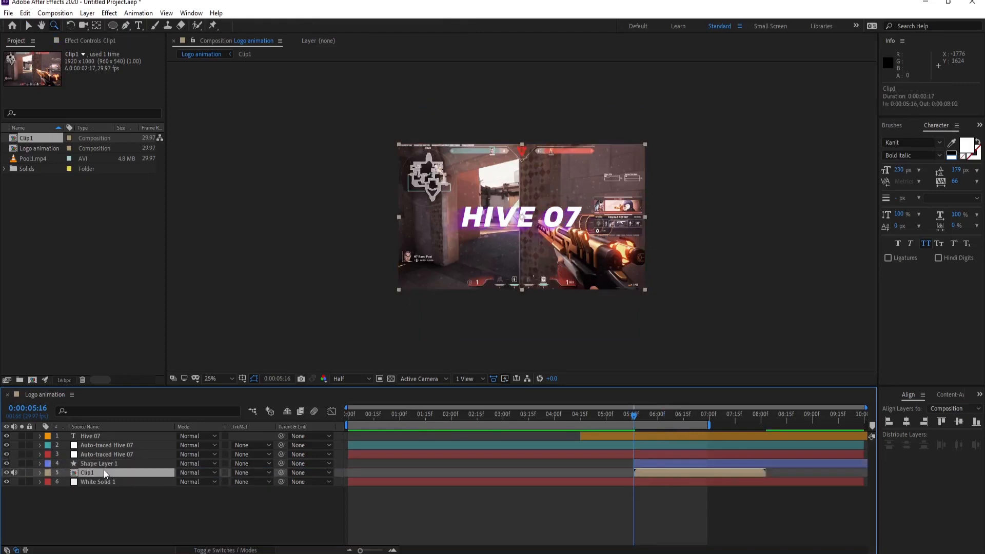
pyautogui.moveTo(240, 476)
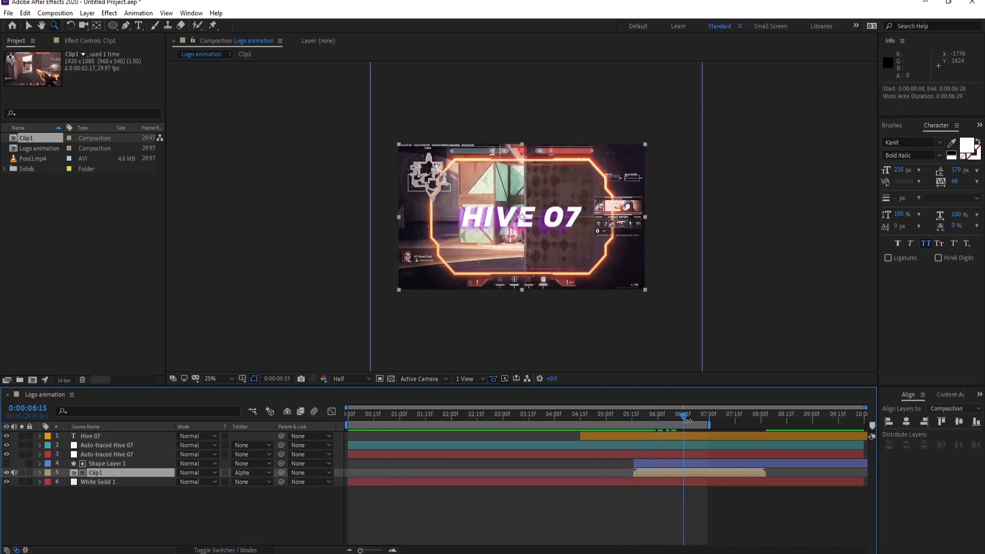
# Copy the Hive 07 text's Opacity keyframes near 6:15 onto both auto-traced logo layers
pyautogui.moveTo(686, 430); pyautogui.dragTo(772, 430)
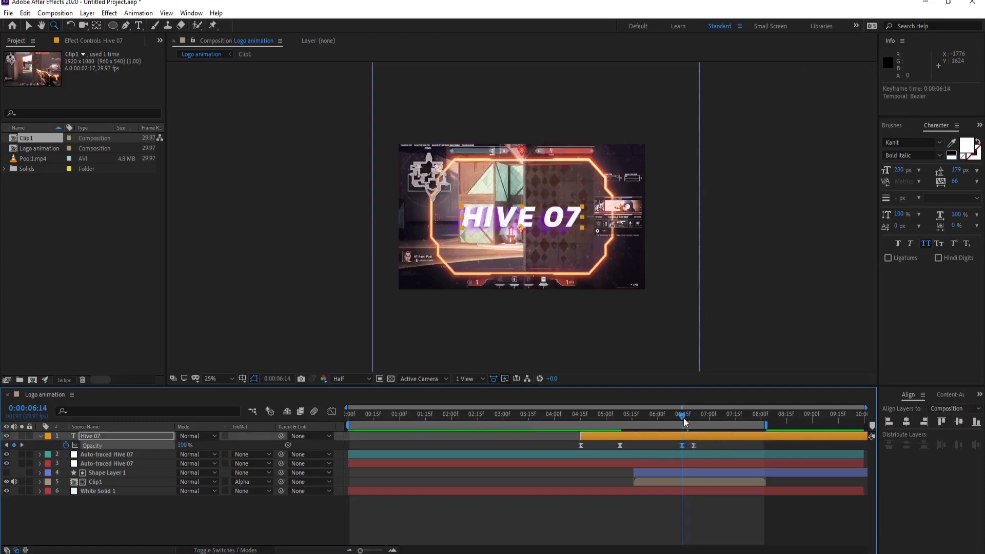
pyautogui.click(683, 413)
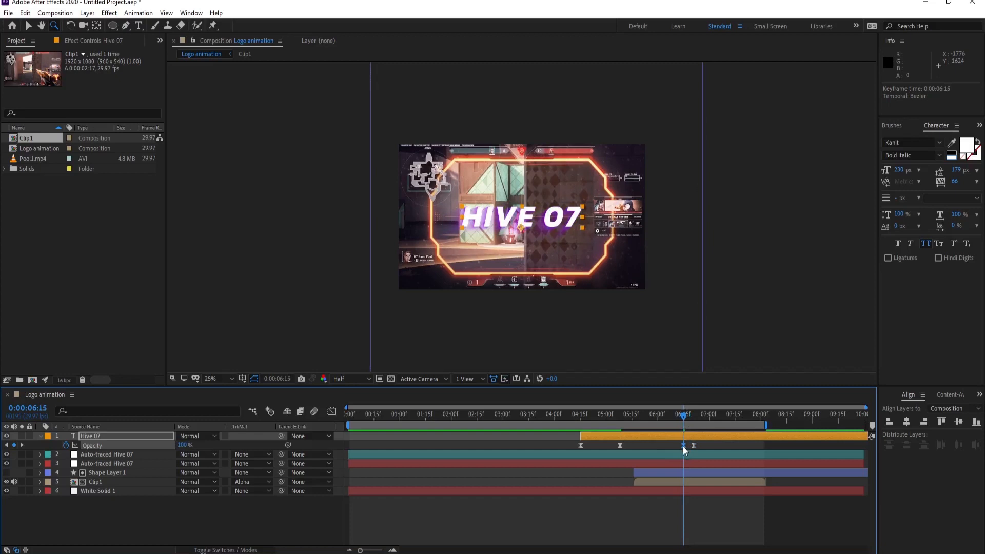
pyautogui.click(107, 454)
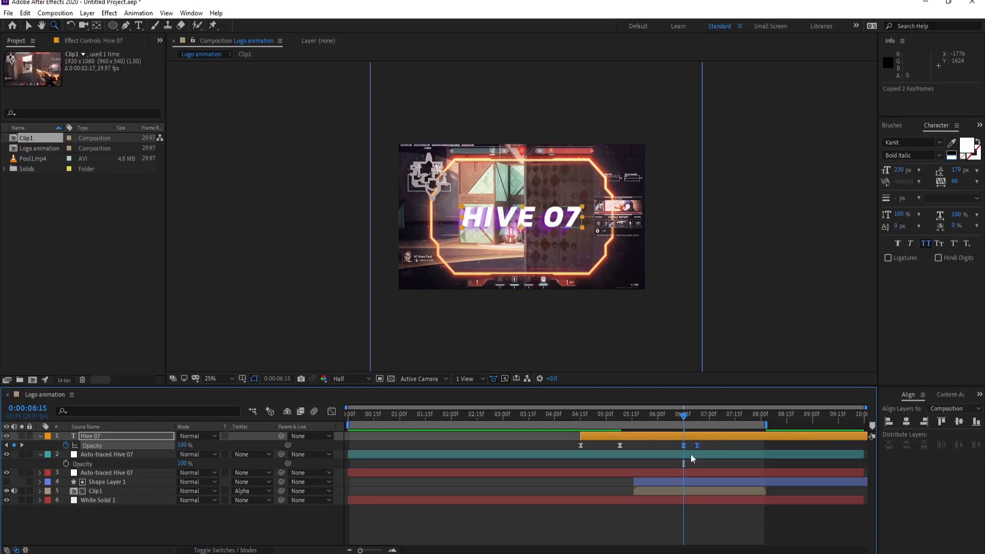
pyautogui.click(106, 472)
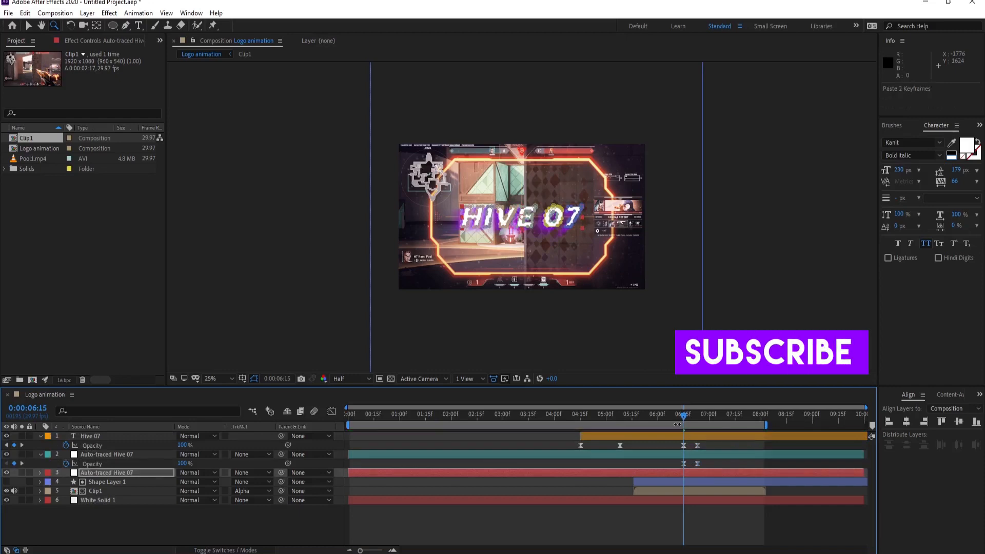
pyautogui.click(40, 472)
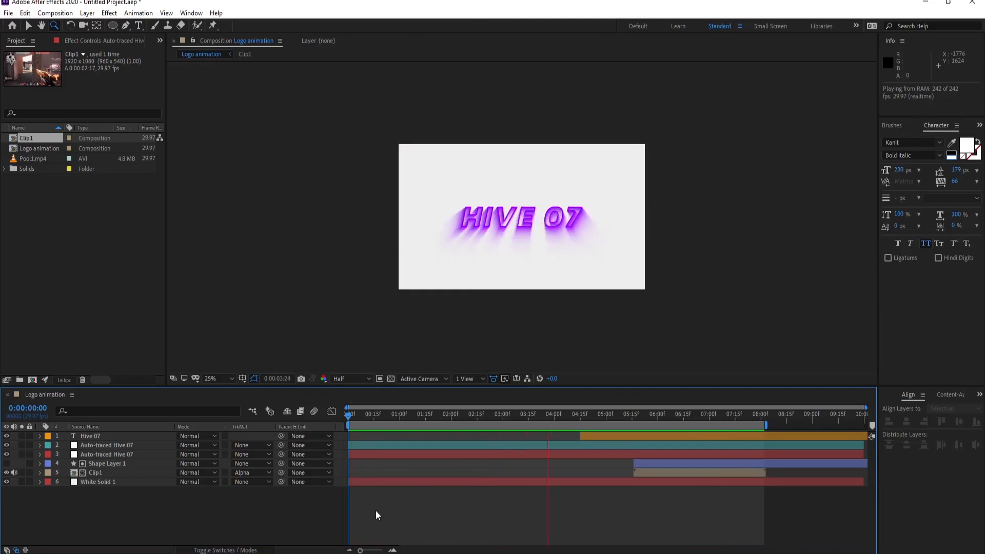
# Preview the animation, then show the auto-traced logo's Stroke, Fill and radial blur effect settings
pyautogui.click(639, 413)
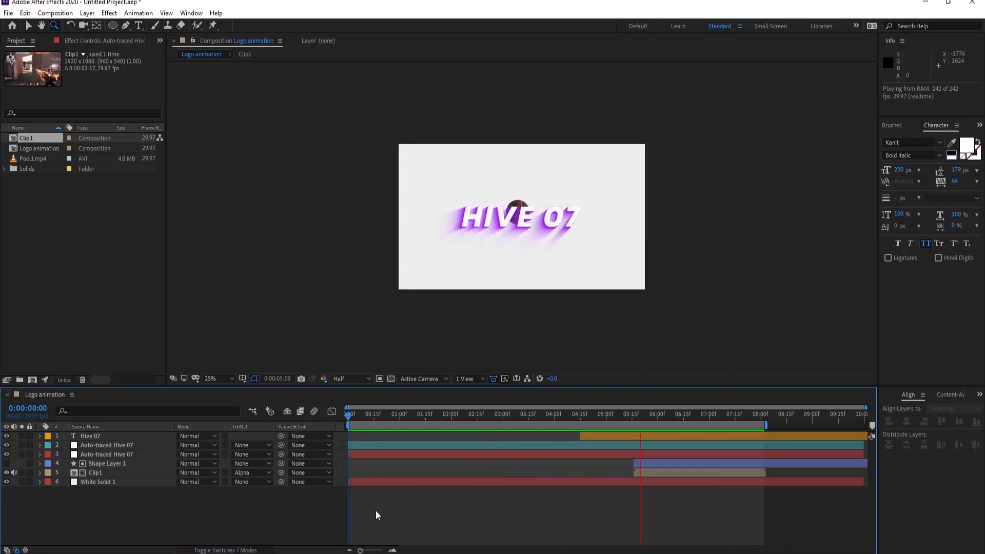
pyautogui.click(744, 413)
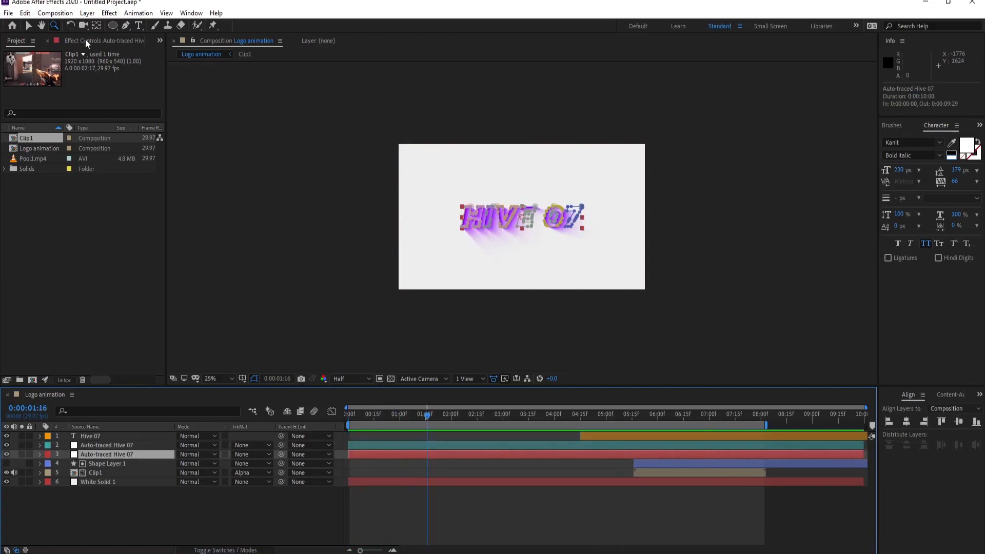
pyautogui.click(59, 40)
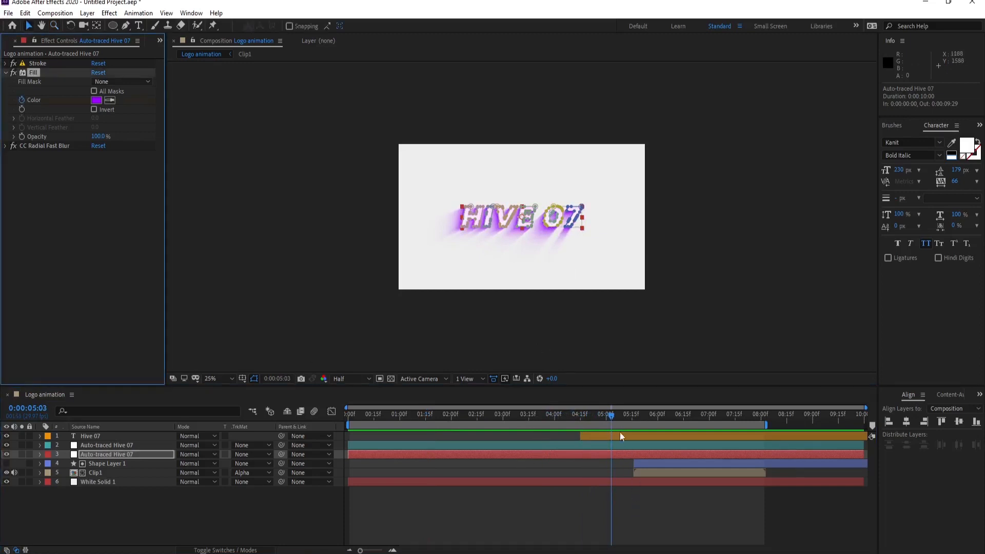
# Keyframe the traced logo's Fill Color to pinkish red FF0054 at 4:14
pyautogui.moveTo(609, 416); pyautogui.dragTo(550, 415)
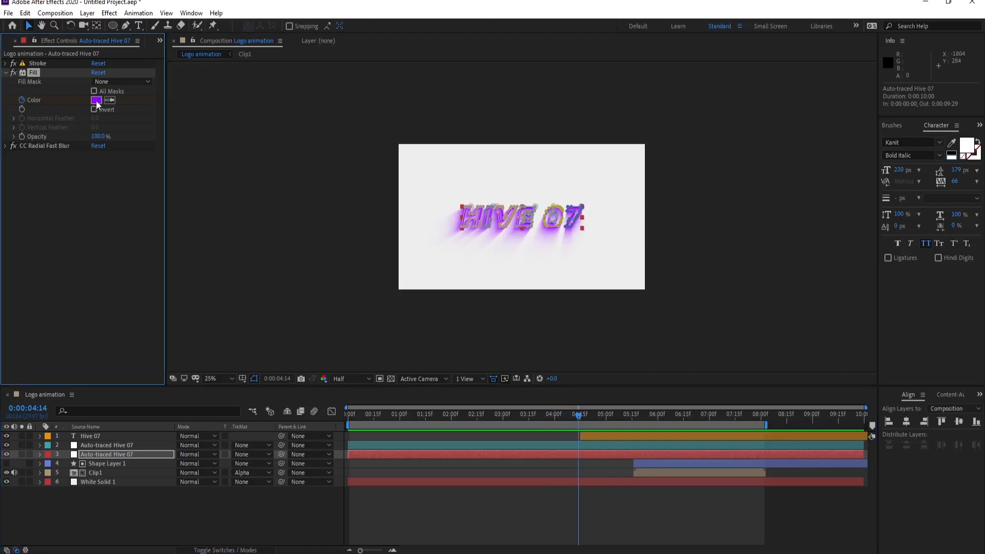
pyautogui.click(96, 100)
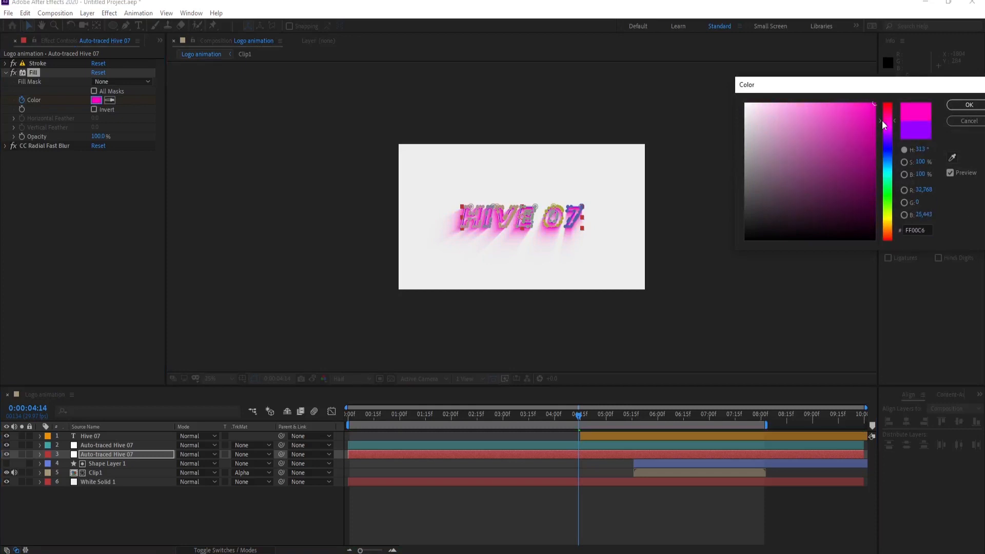
pyautogui.moveTo(886, 119); pyautogui.dragTo(886, 112)
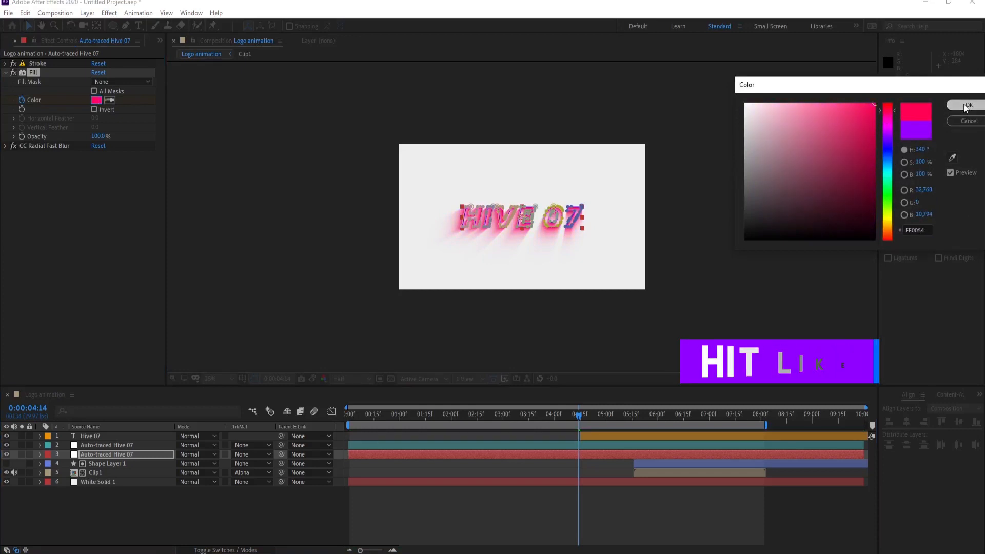
pyautogui.click(968, 105)
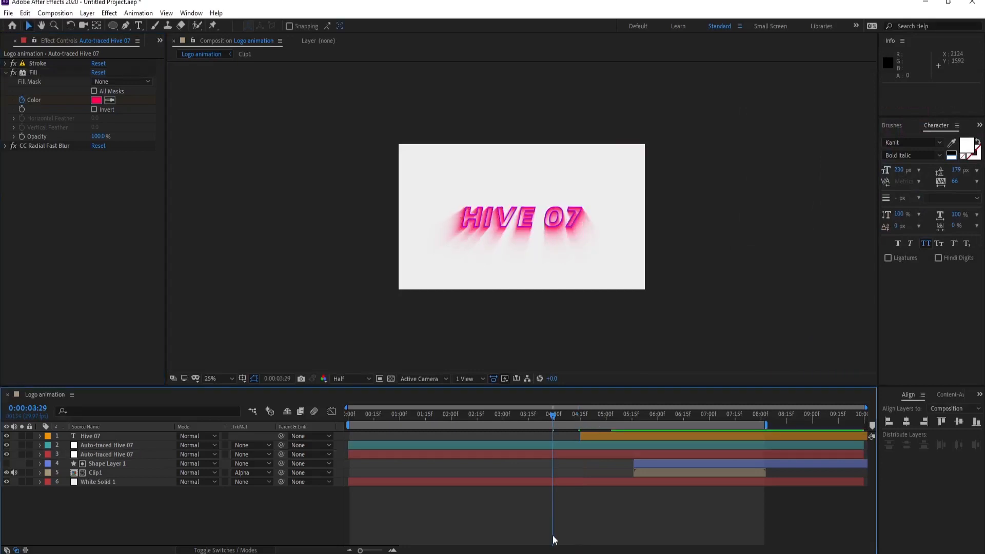
# Set the Fill Color to cyan 00CCFF at 3:29 and check the colour midway through the shift
pyautogui.click(96, 99)
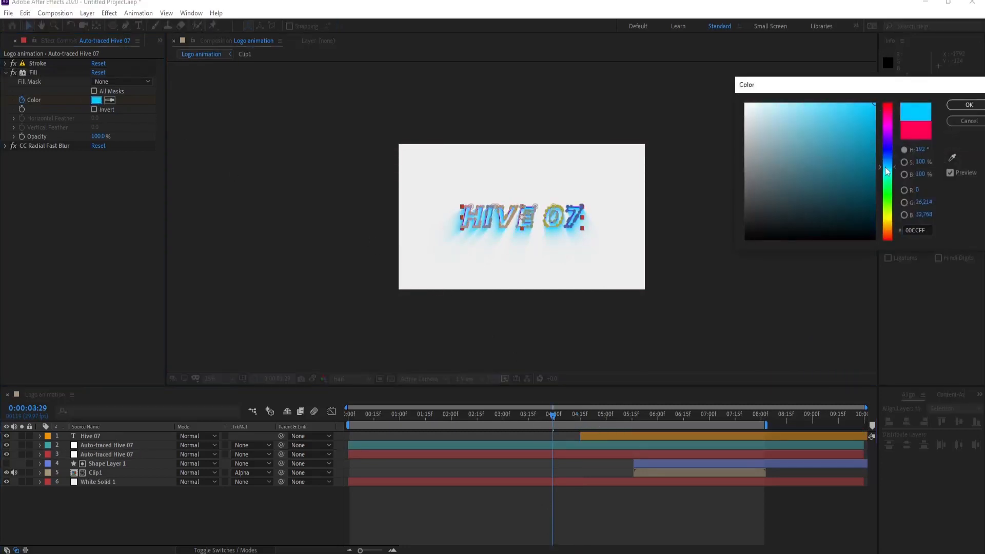
pyautogui.click(969, 105)
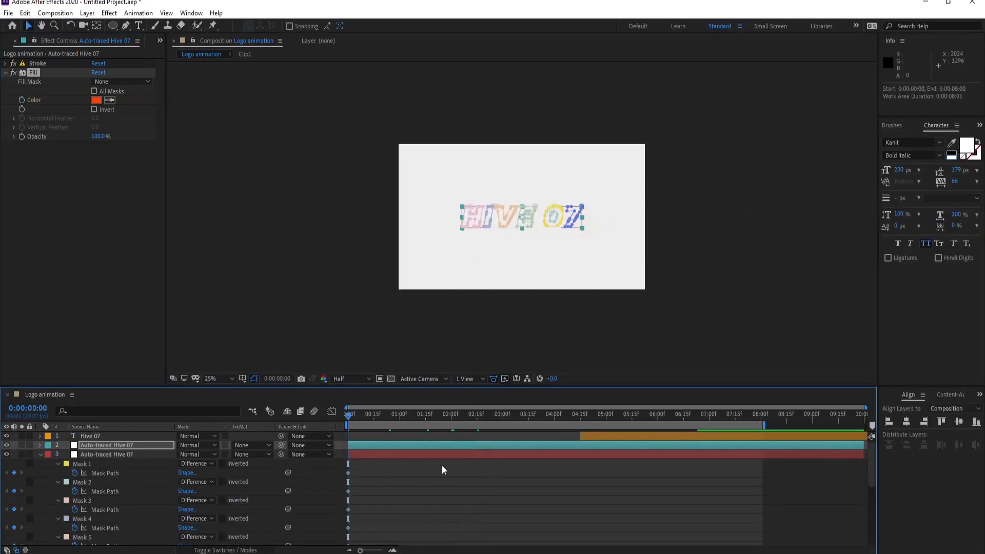
pyautogui.click(567, 413)
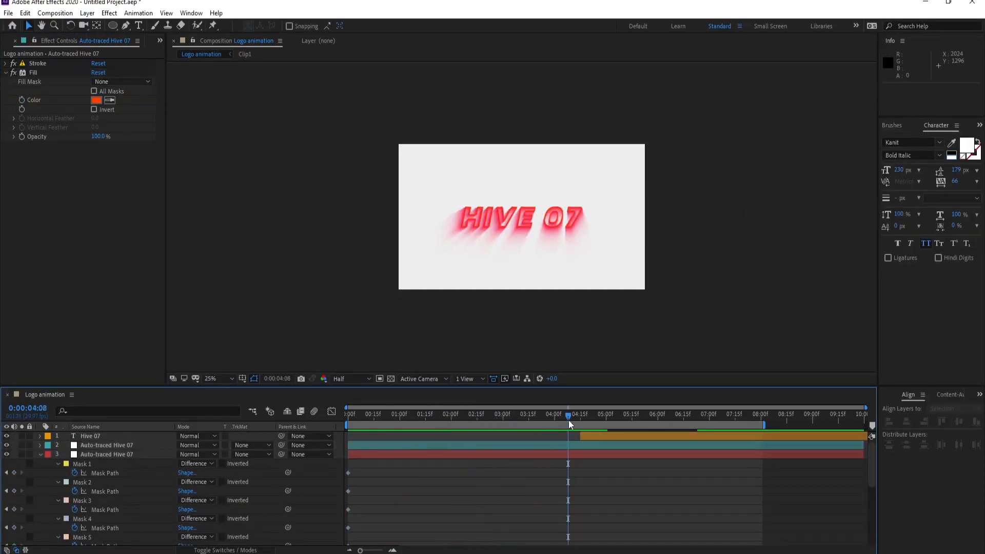